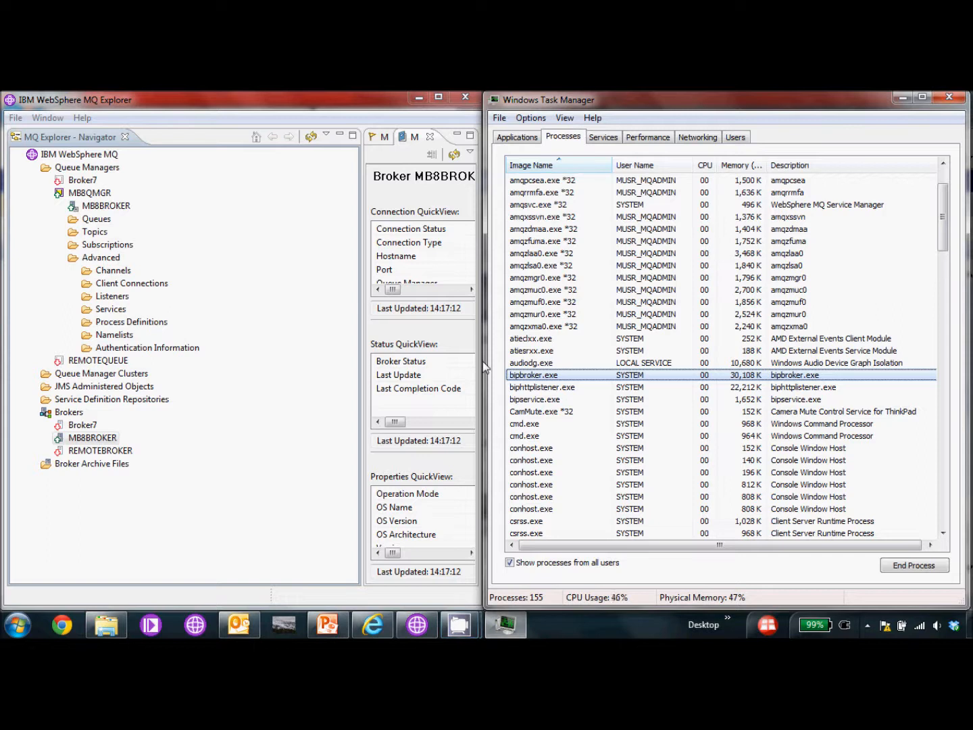
Open the Monitoring Rules list and bring up the new rule type chooser
{"action": "left_click", "coordinate": [92, 437]}
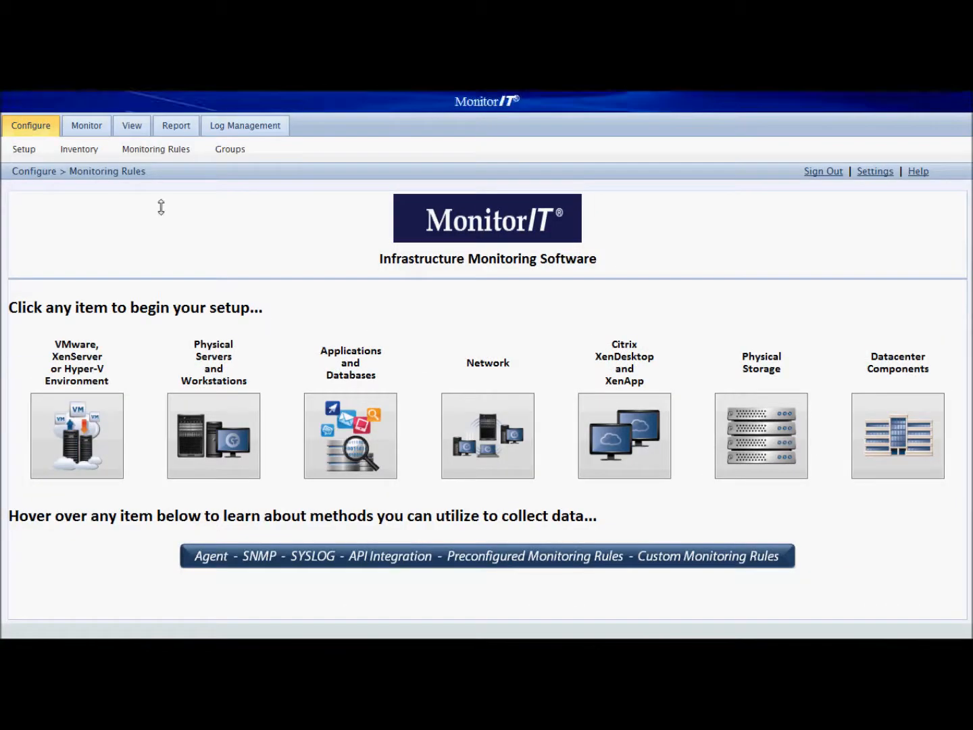
{"action": "left_click", "coordinate": [156, 148]}
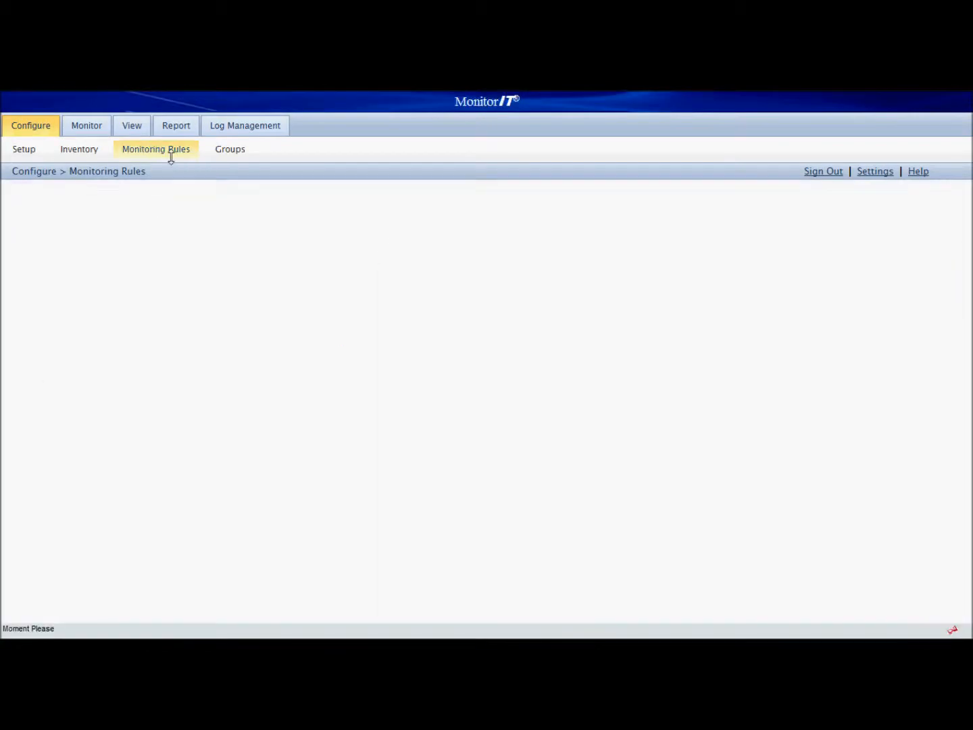
{"action": "left_click", "coordinate": [156, 148]}
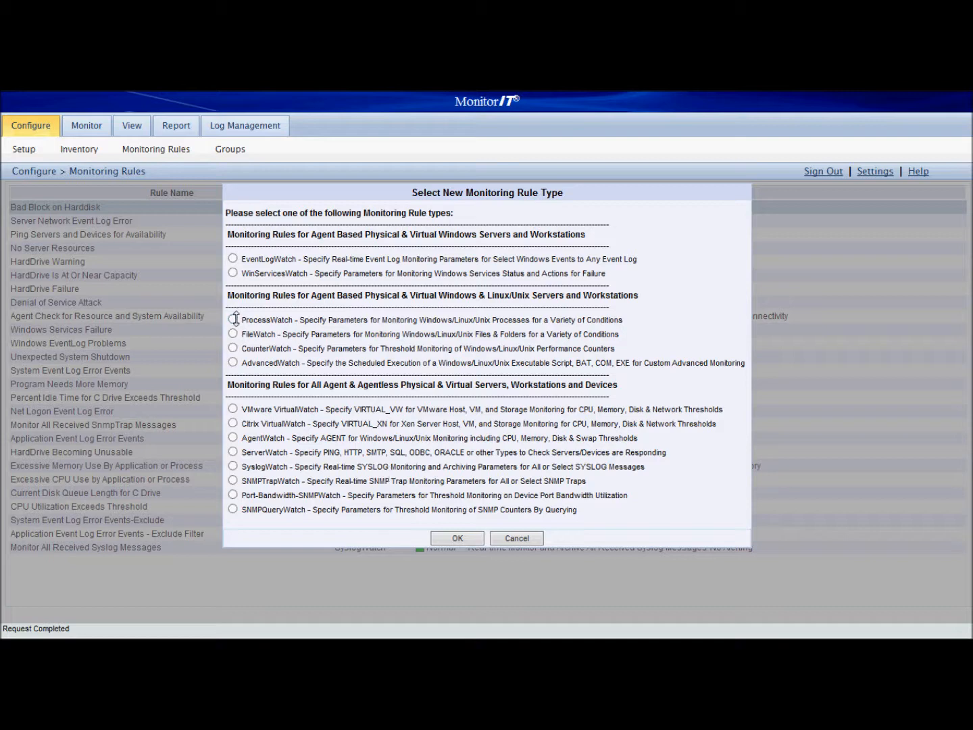
Choose the ProcessWatch rule type and name the rule ProcessWatch- BipBroker
{"action": "left_click", "coordinate": [457, 538]}
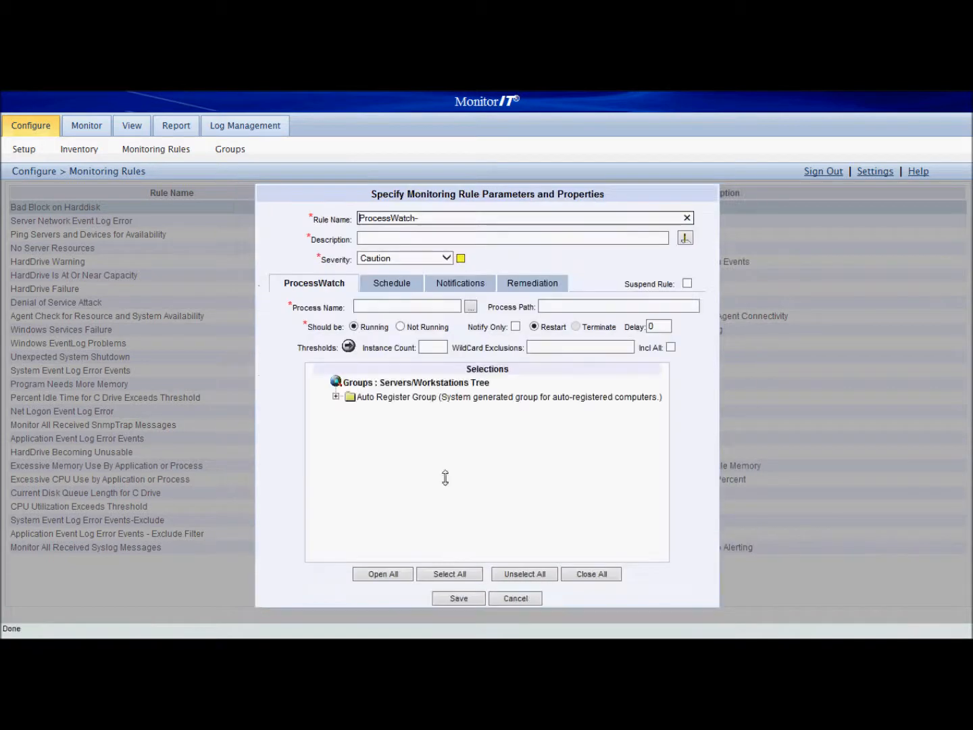
{"action": "left_click", "coordinate": [457, 217]}
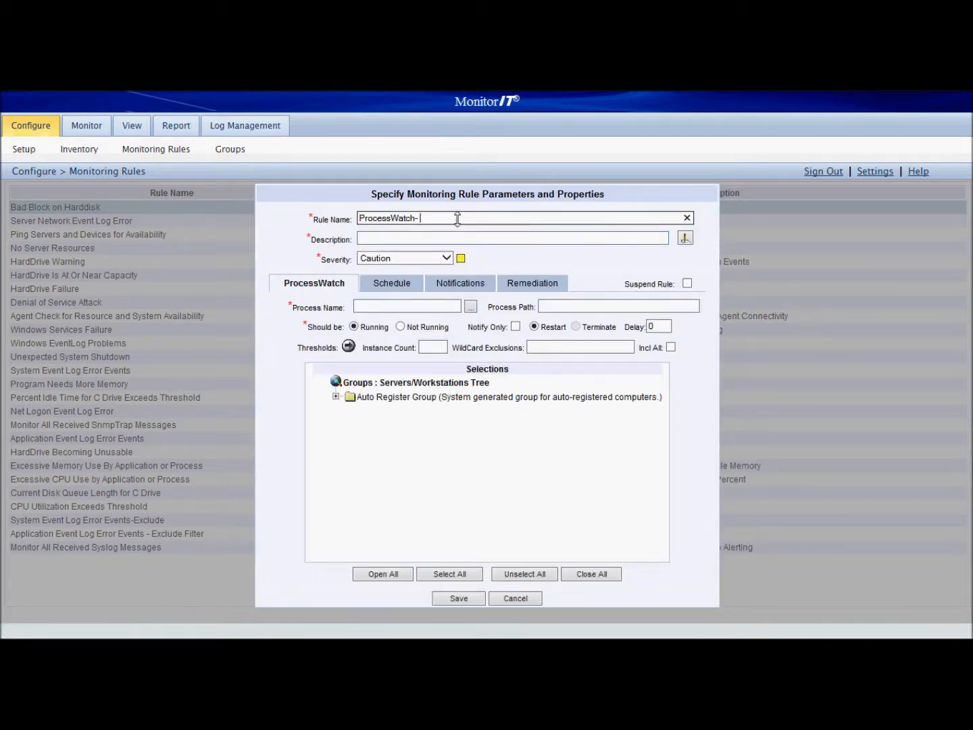
{"action": "type", "text": "BipBroker"}
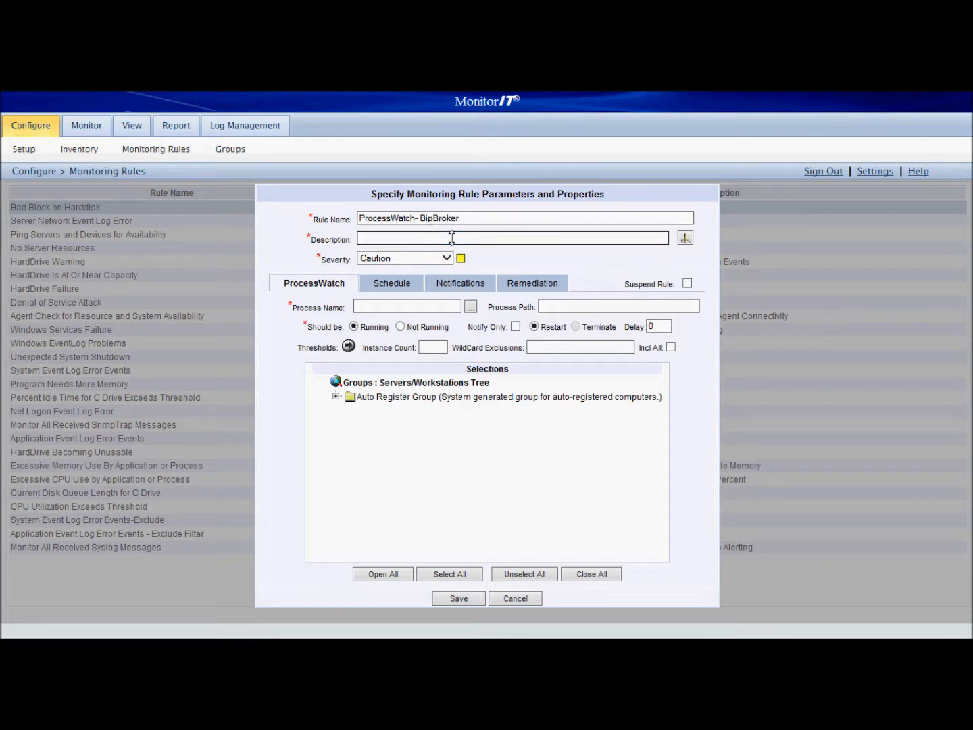
Describe it 'Watch our Broker process', watching bipbroker.exe in C:\Program Files\IBM\MQSI\8.0.0.1\bin
{"action": "type", "text": "Watch"}
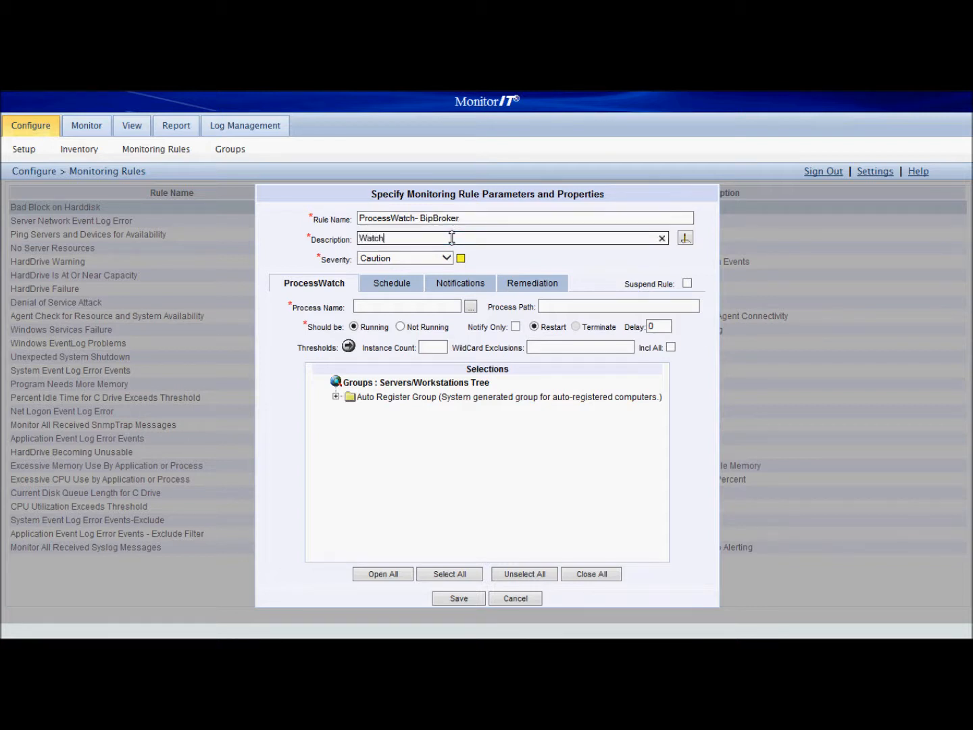
{"action": "type", "text": "our Broker"}
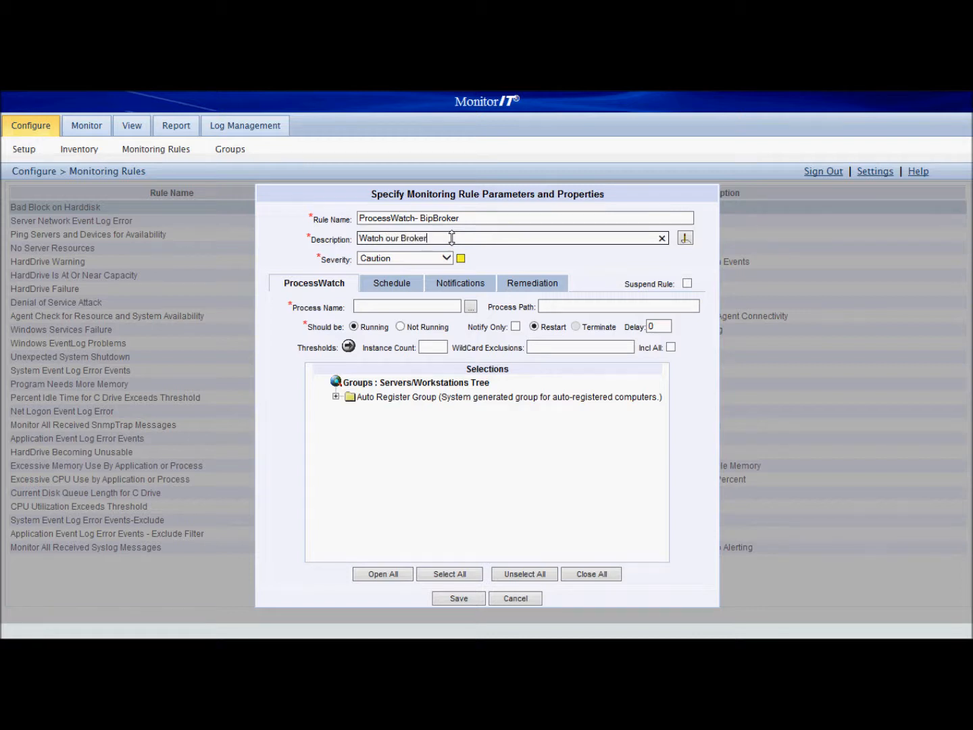
{"action": "type", "text": "process"}
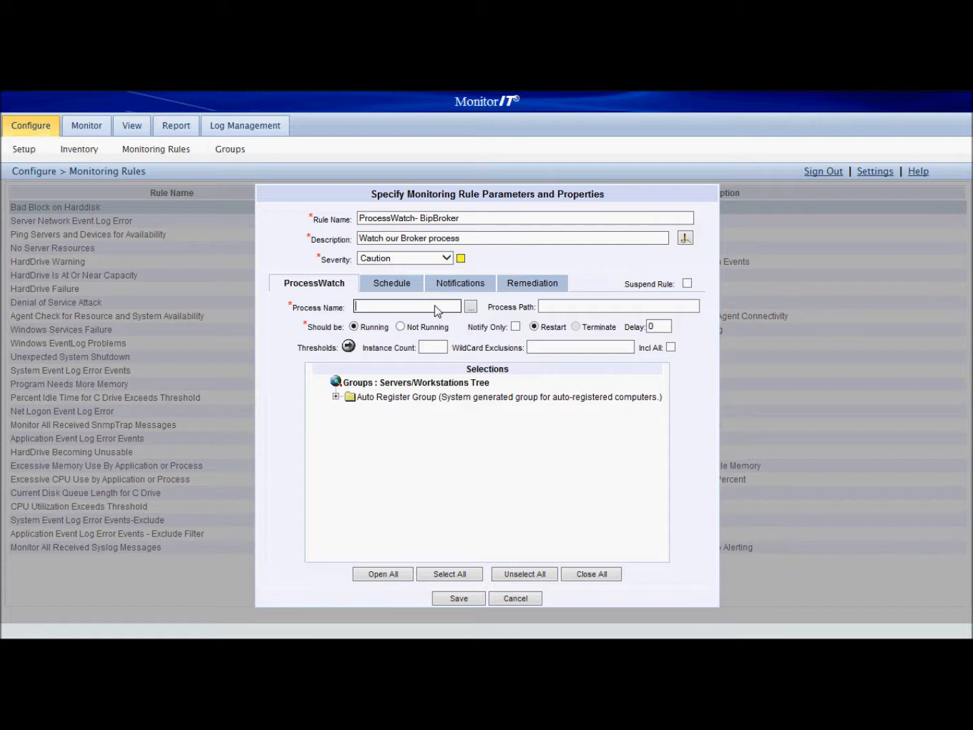
{"action": "type", "text": "bipbroker.exe"}
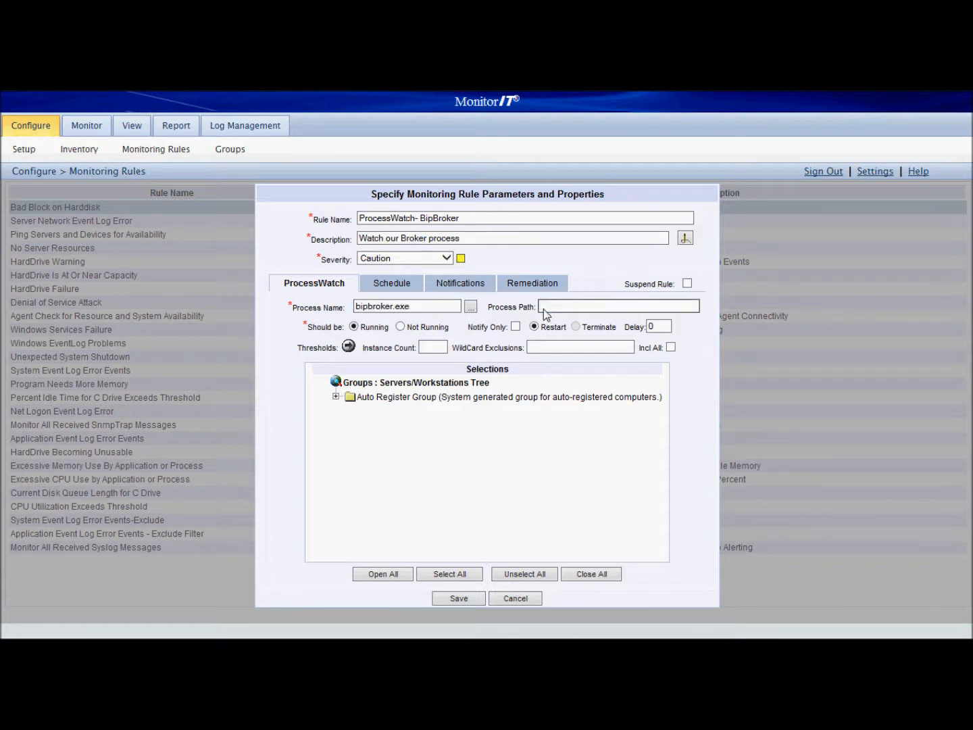
{"action": "type", "text": "C:\\Program Files\\IBM\\MQSI\\8.0.0.1\\bin"}
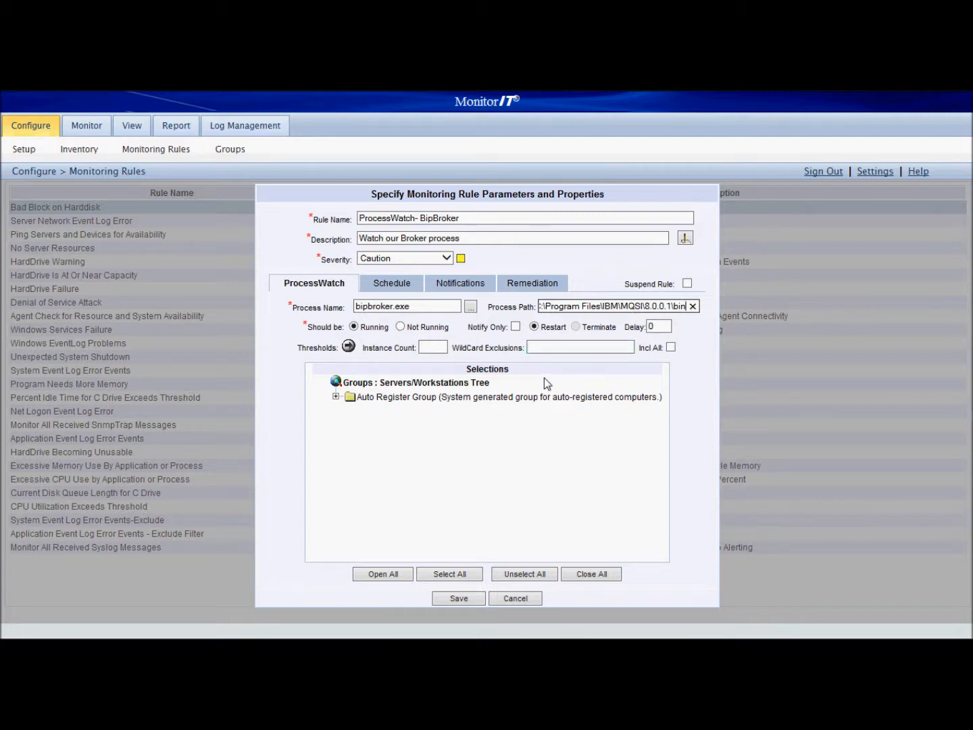
{"action": "mouse_move", "coordinate": [538, 390]}
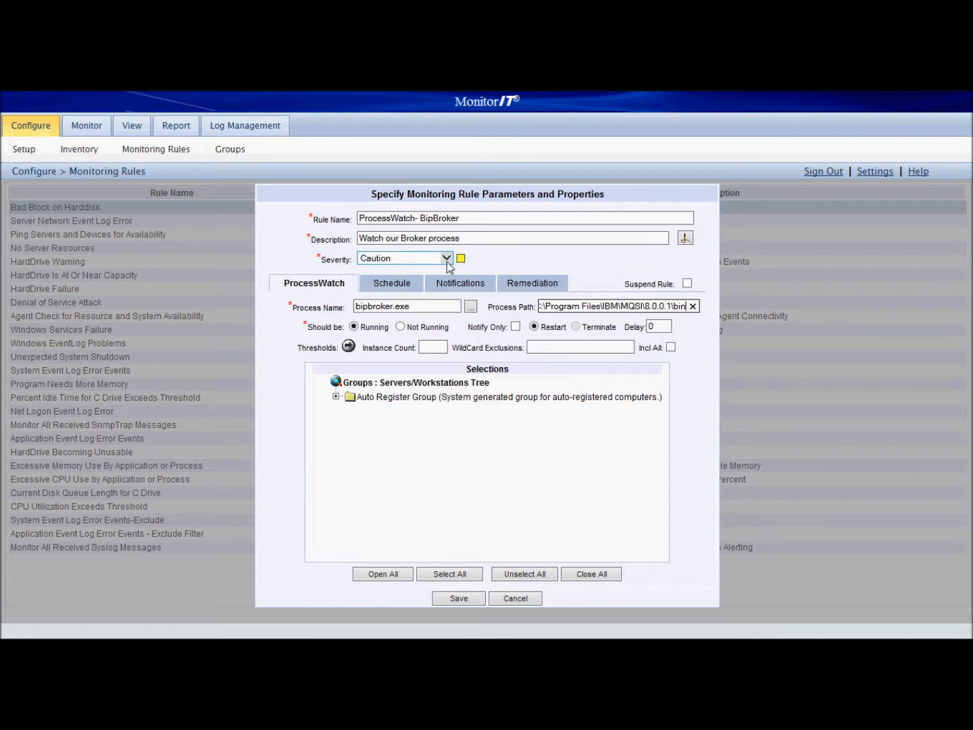
Set severity to Critical and target TRANSFORM-0010 in the Auto Register Group
{"action": "left_click", "coordinate": [445, 258]}
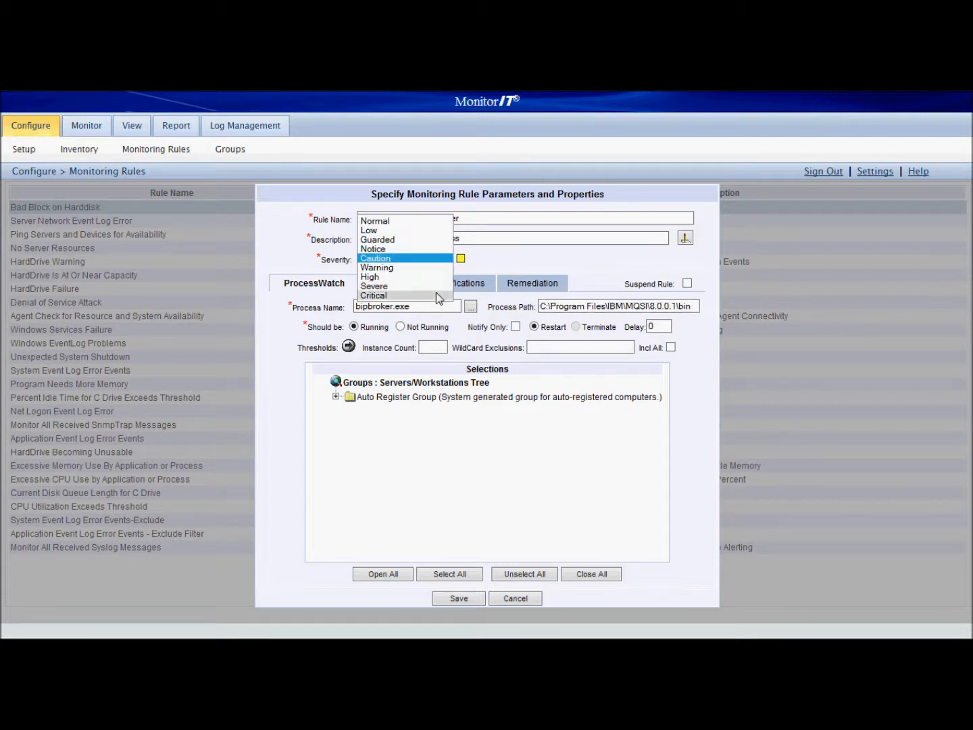
{"action": "left_click", "coordinate": [374, 295]}
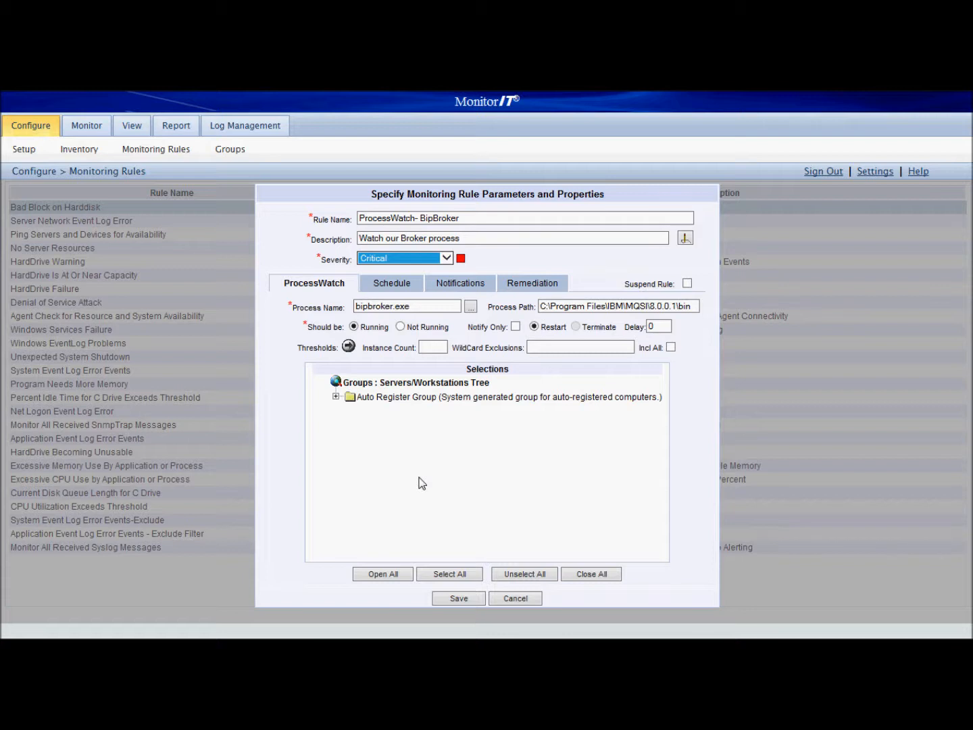
{"action": "mouse_move", "coordinate": [401, 453]}
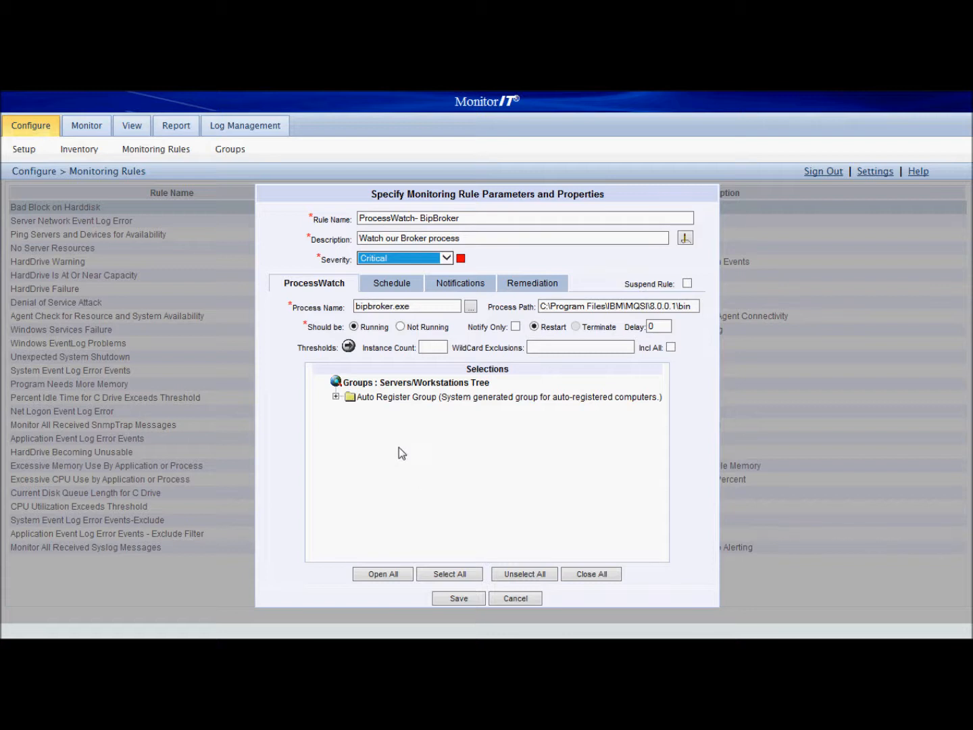
{"action": "mouse_move", "coordinate": [412, 460]}
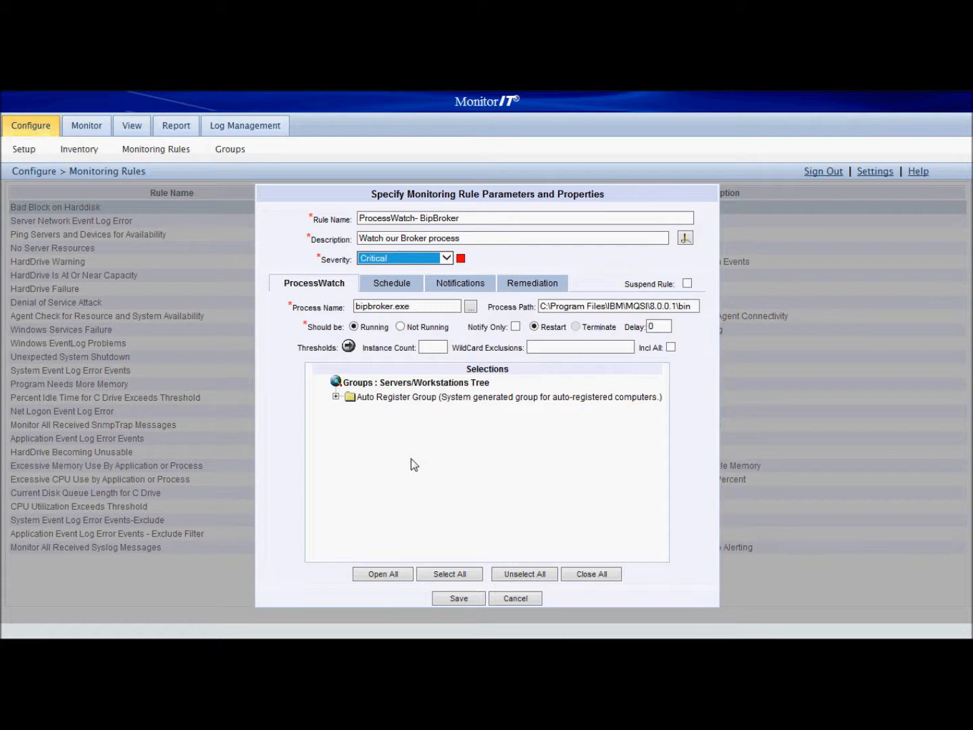
{"action": "left_click", "coordinate": [336, 397]}
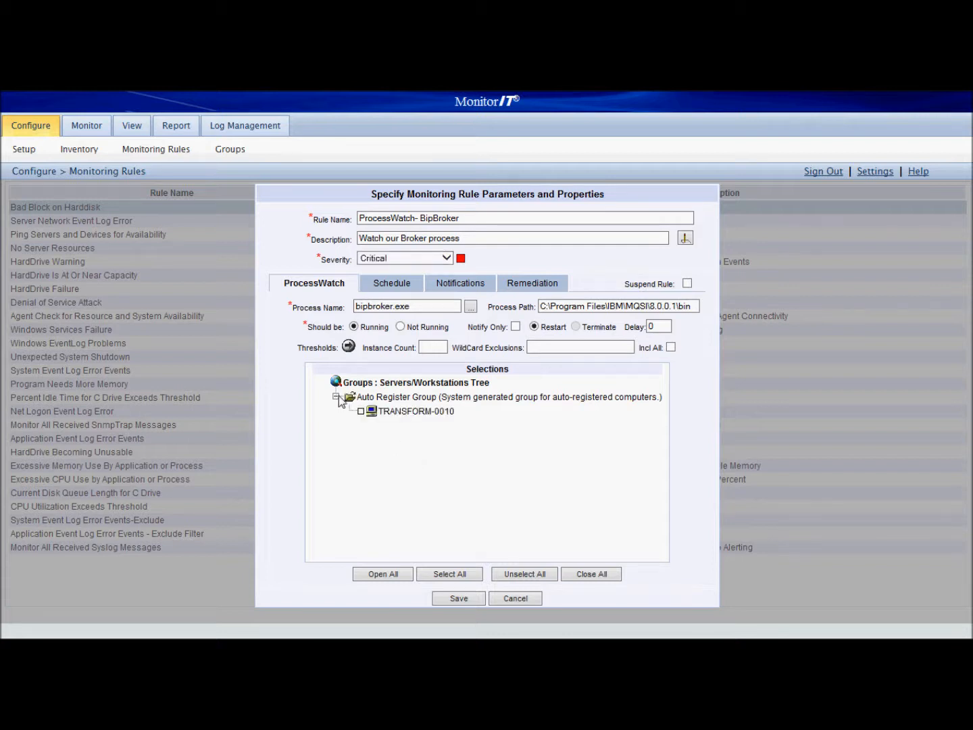
{"action": "left_click", "coordinate": [361, 411]}
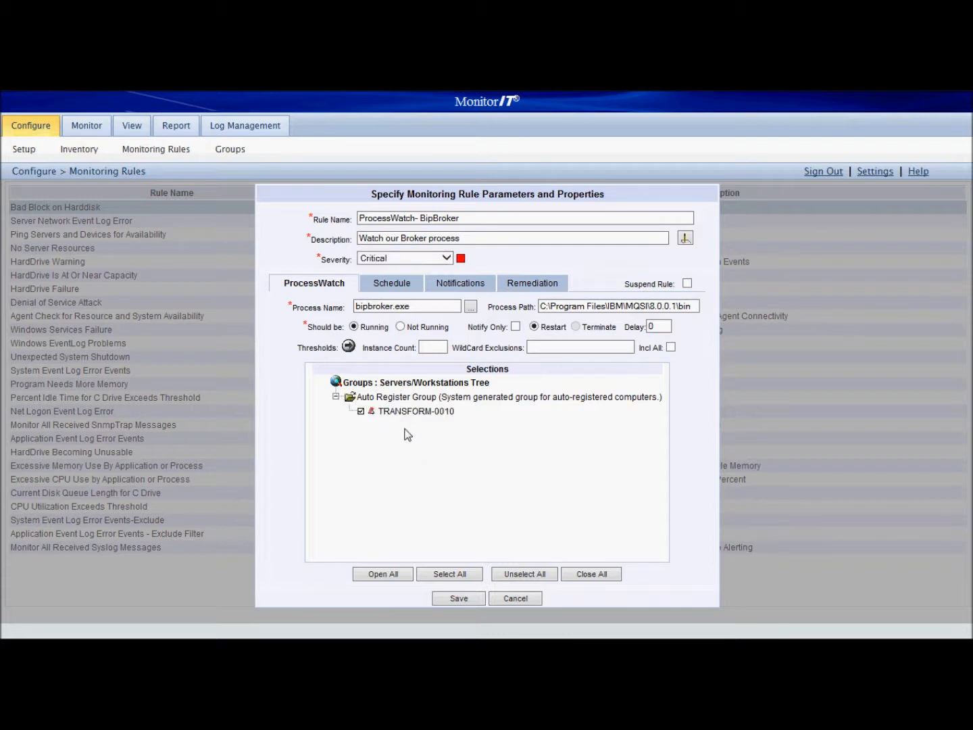
{"action": "mouse_move", "coordinate": [430, 430]}
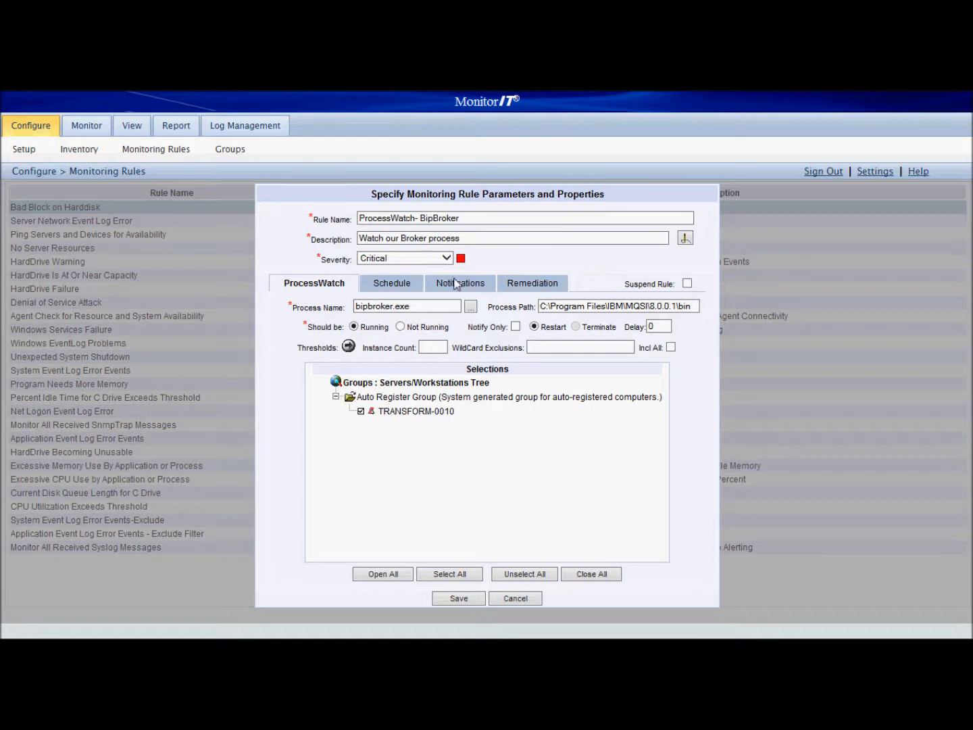
{"action": "left_click", "coordinate": [459, 282]}
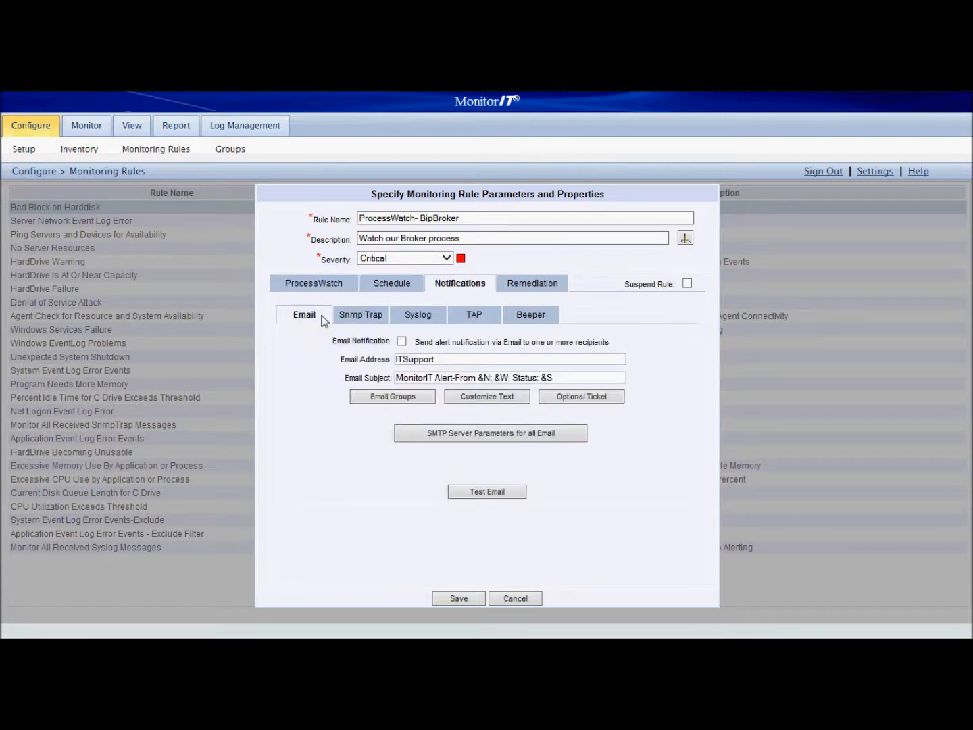
{"action": "left_click", "coordinate": [402, 341]}
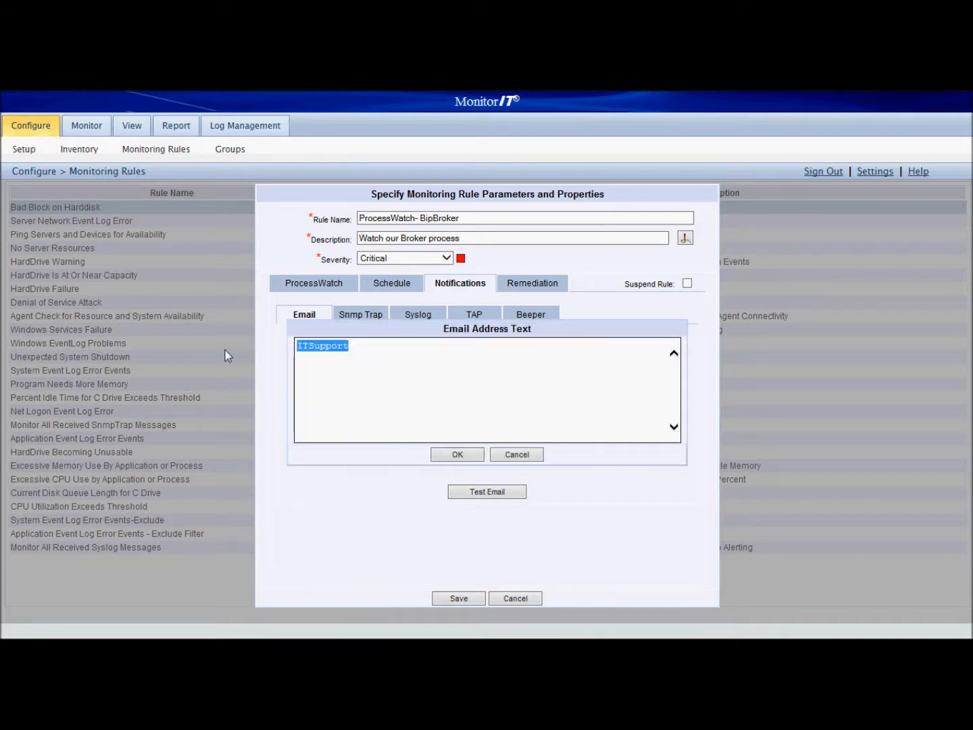
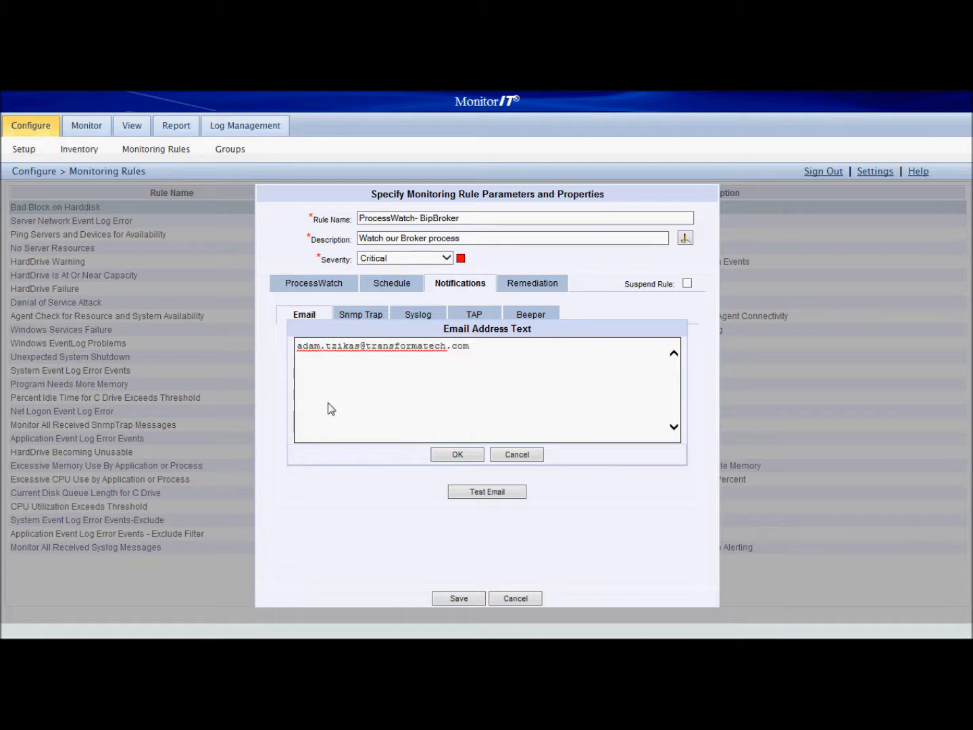
Test and accept smtp.transformatech.com as the SMTP server for alert emails
{"action": "left_click", "coordinate": [457, 454]}
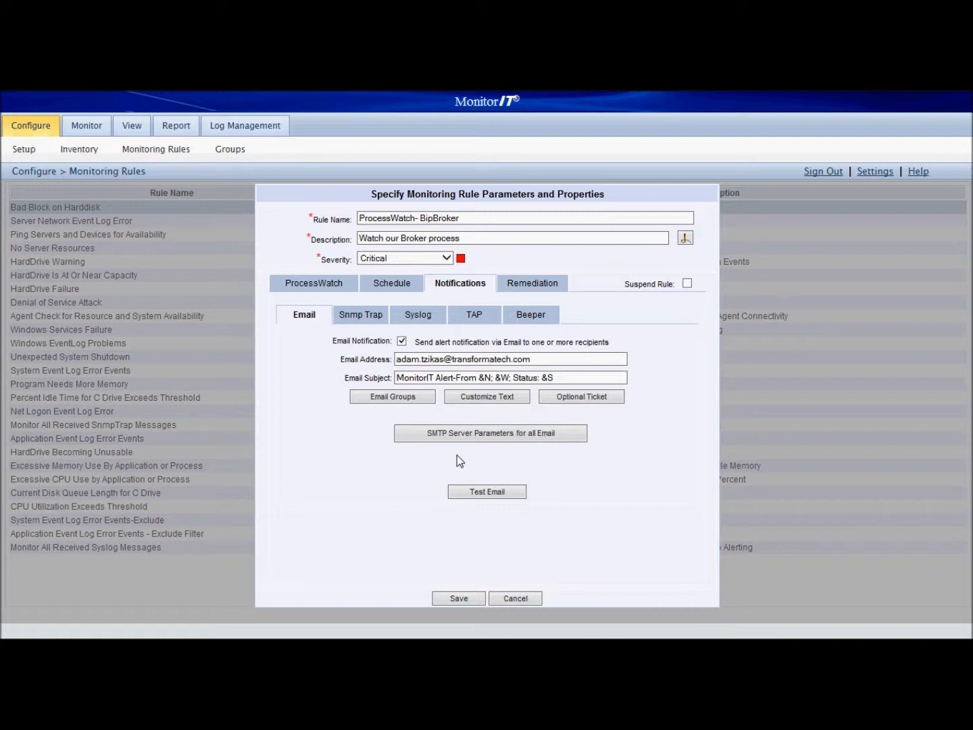
{"action": "mouse_move", "coordinate": [444, 457]}
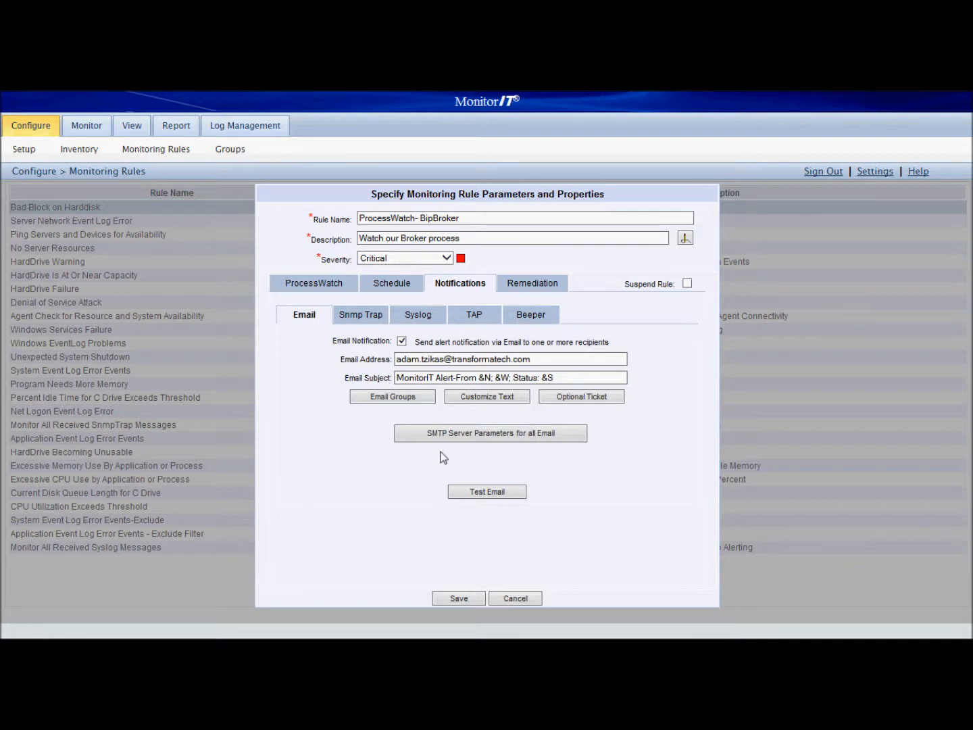
{"action": "left_click", "coordinate": [489, 433]}
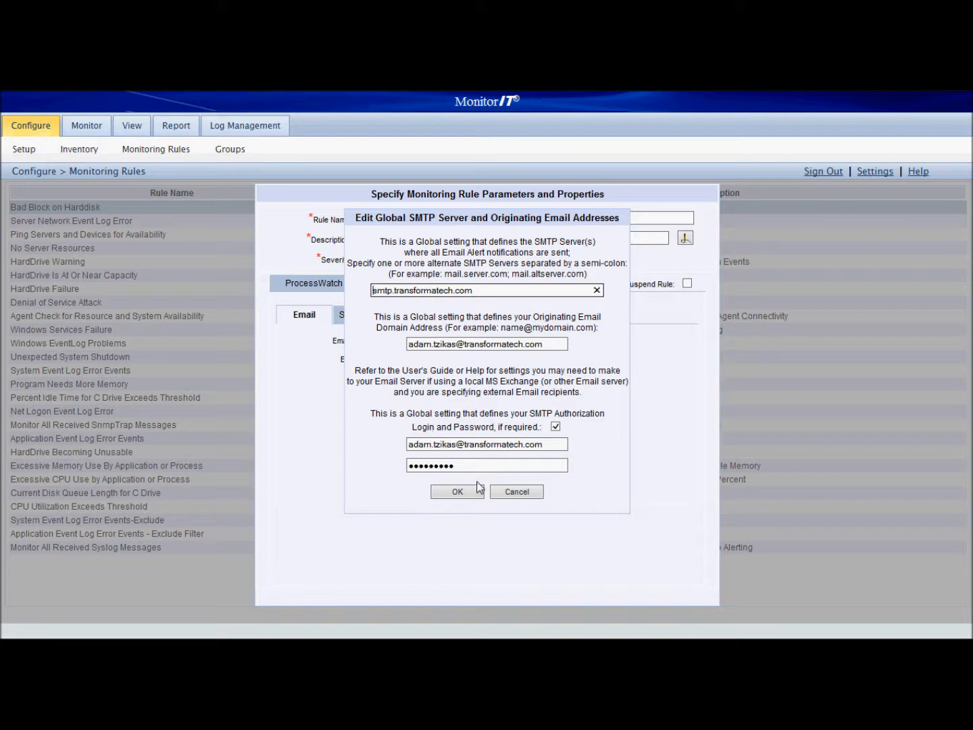
{"action": "left_click", "coordinate": [457, 492]}
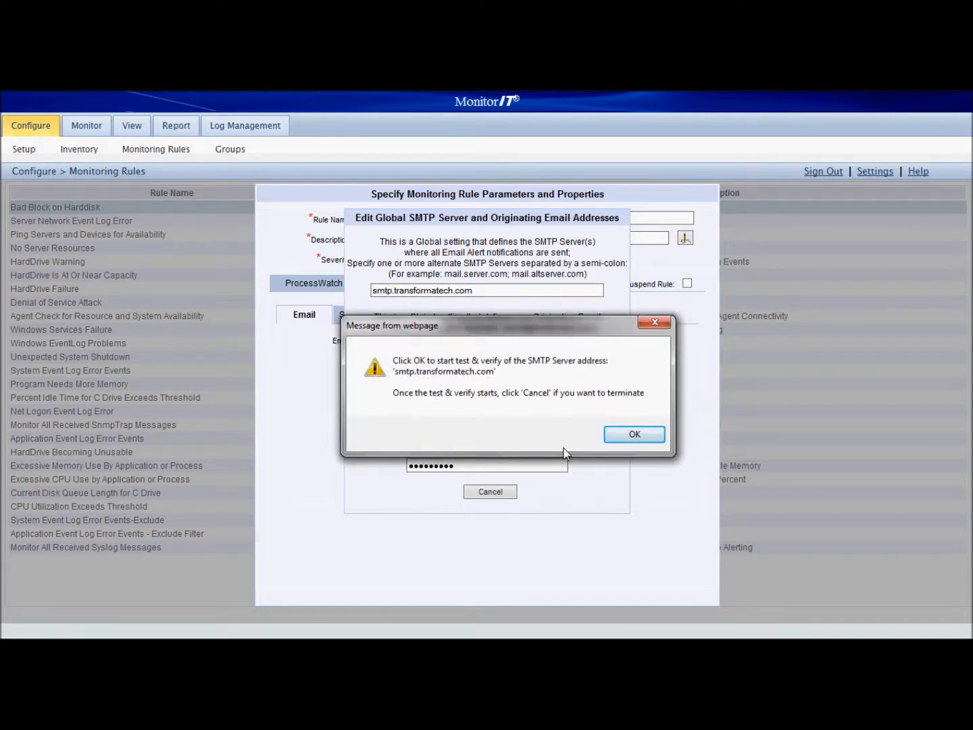
{"action": "left_click", "coordinate": [634, 434]}
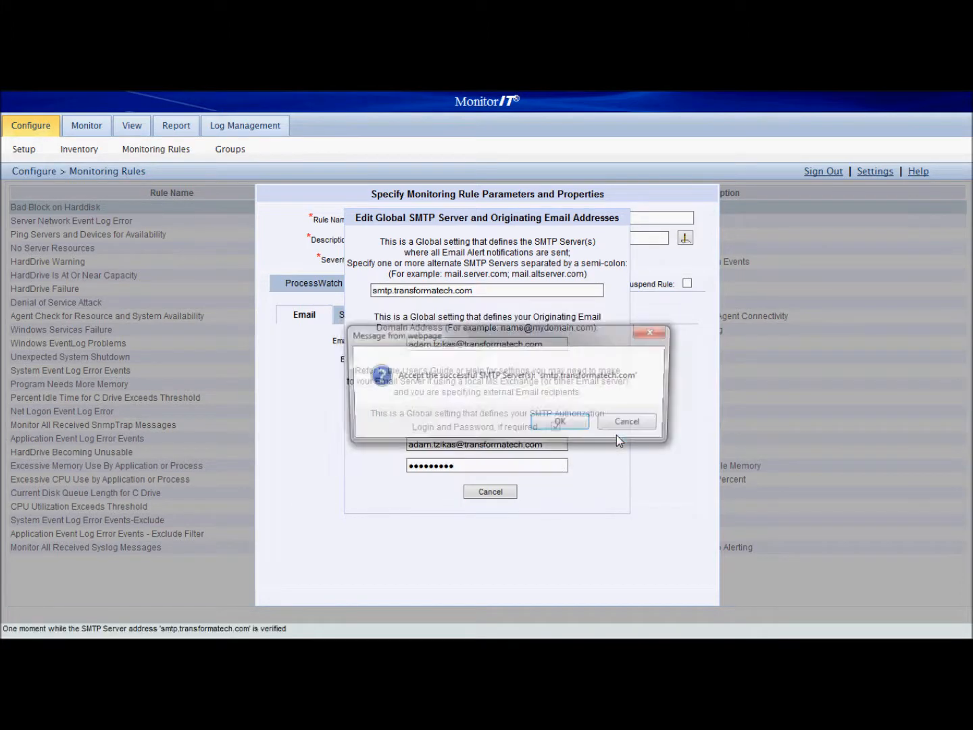
{"action": "left_click", "coordinate": [560, 421]}
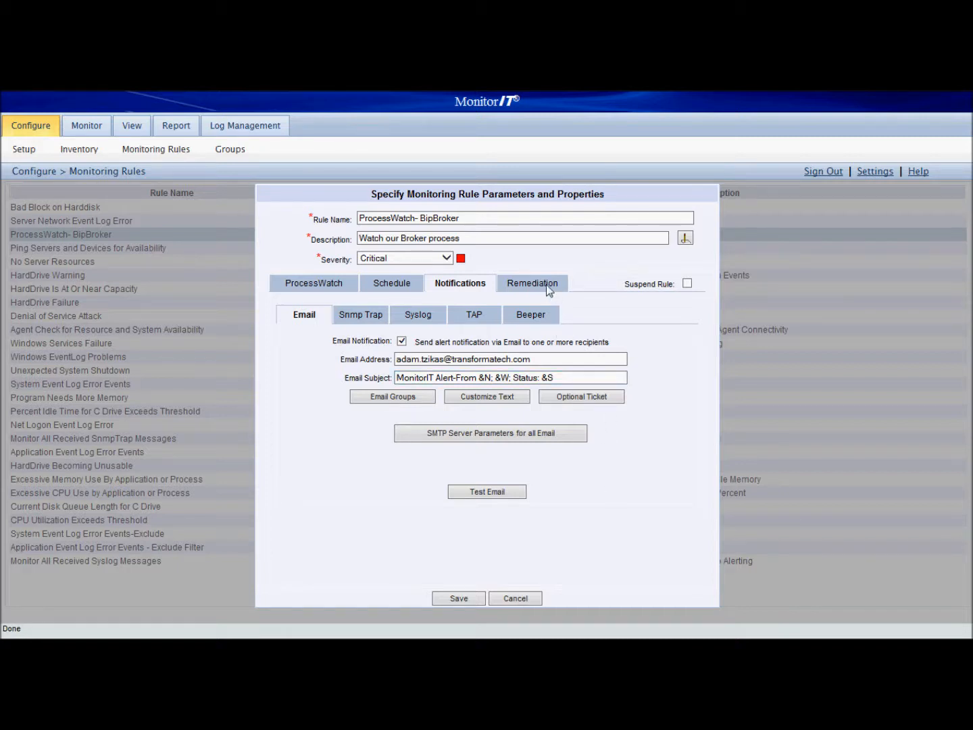
Show the rule's Remediation tab, which has no program configured yet
{"action": "left_click", "coordinate": [532, 282]}
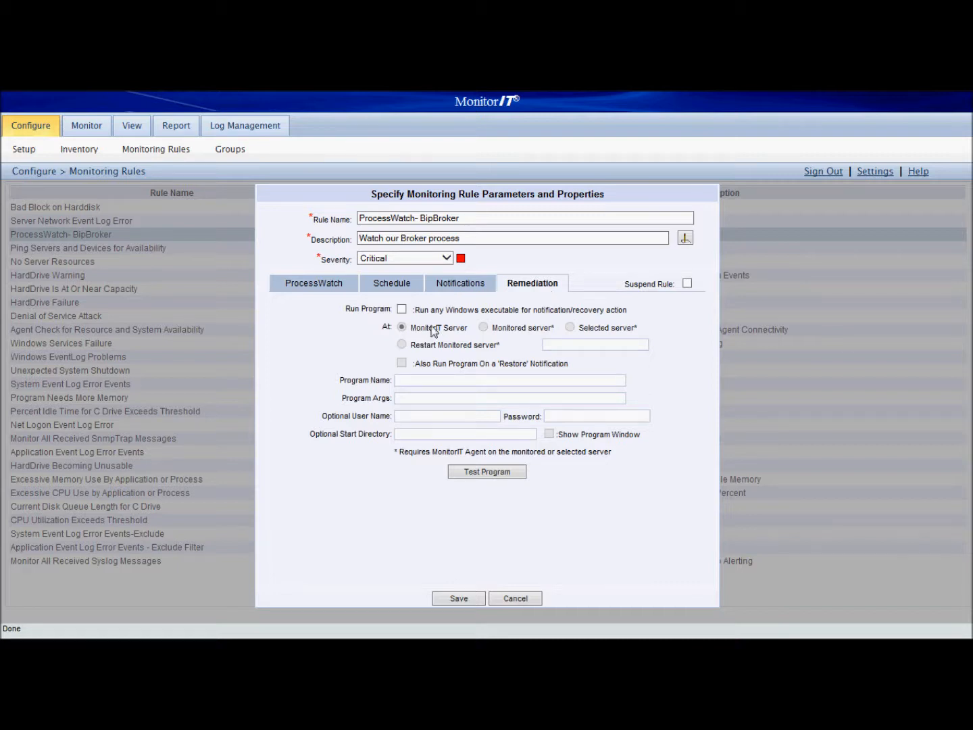
{"action": "mouse_move", "coordinate": [434, 331]}
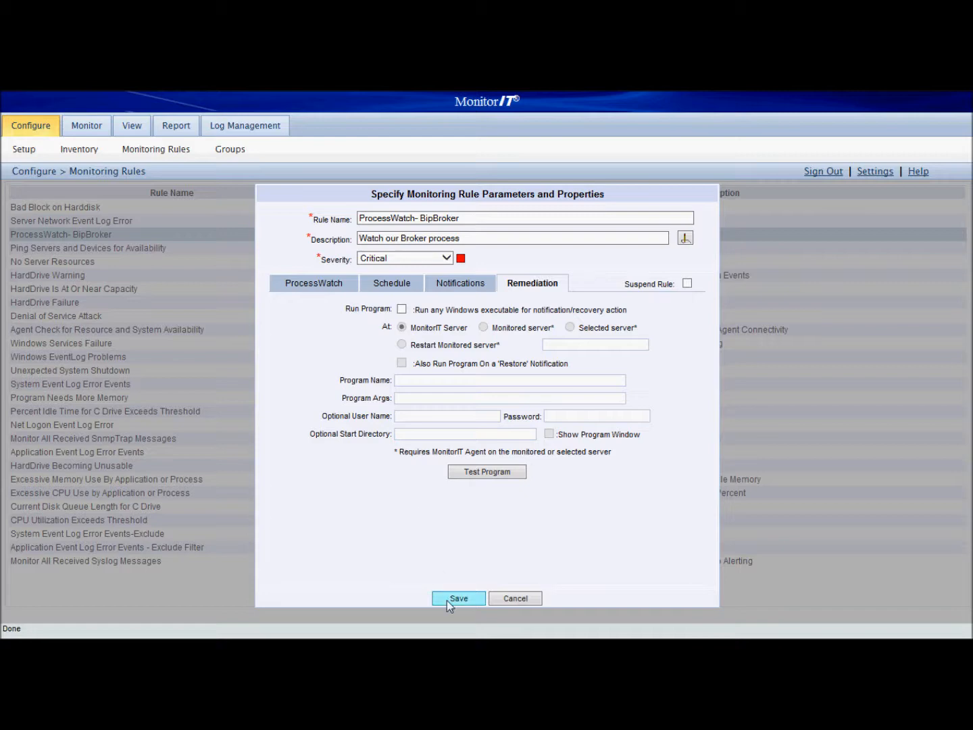
Save the ProcessWatch- BipBroker rule as a Critical entry in the rules list
{"action": "left_click", "coordinate": [458, 598]}
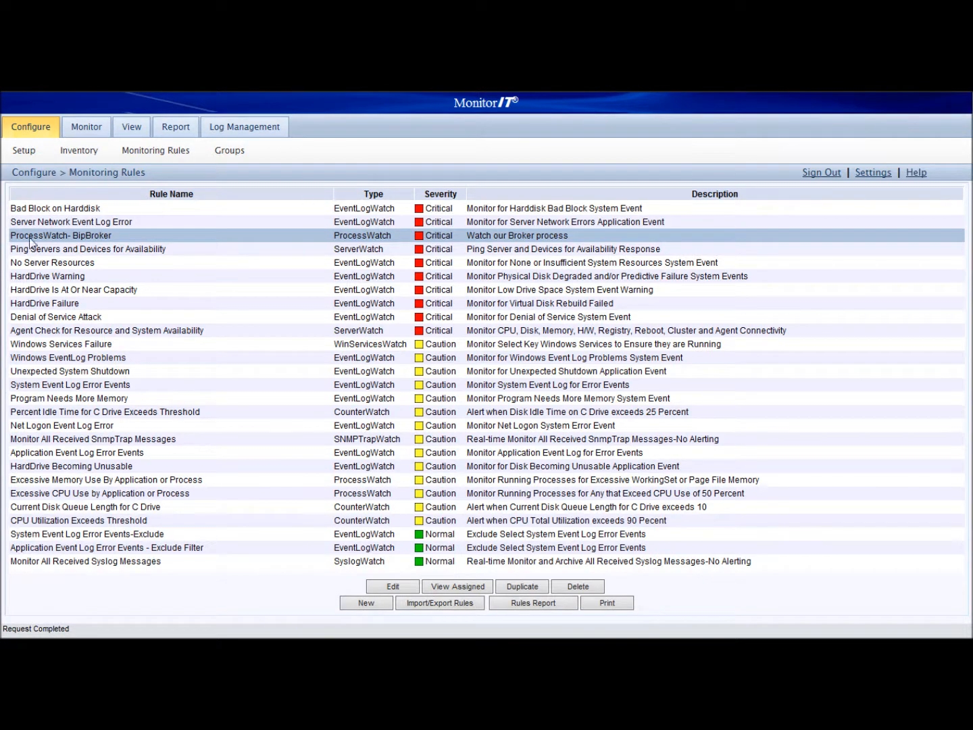
{"action": "mouse_move", "coordinate": [501, 221]}
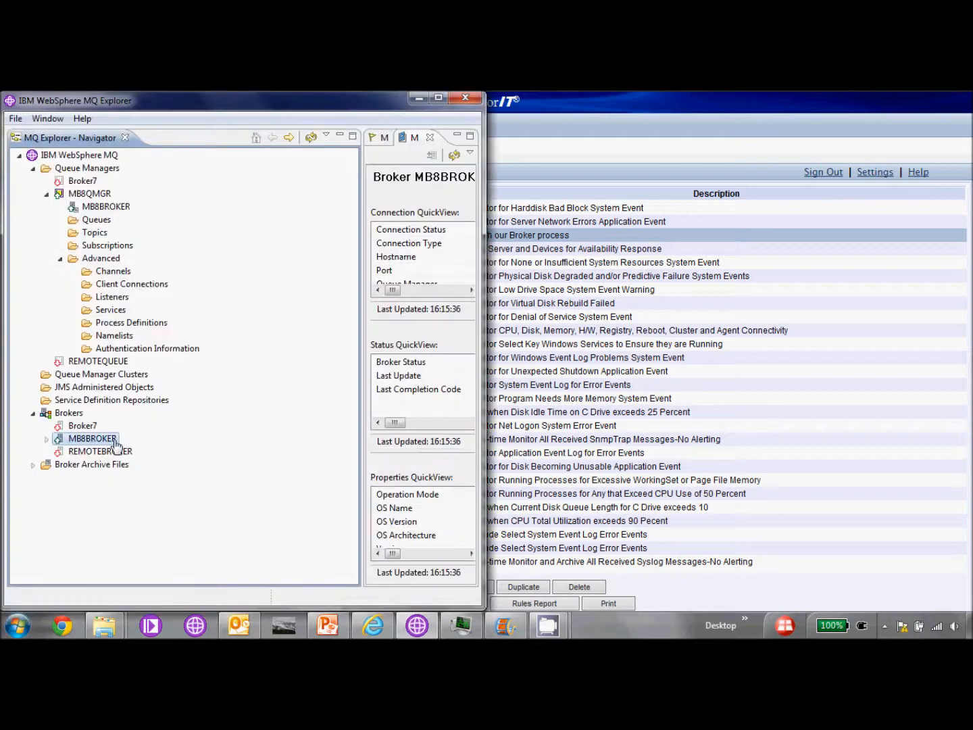
Stop the MB8BROKER broker from its context menu in MQ Explorer
{"action": "right_click", "coordinate": [92, 439]}
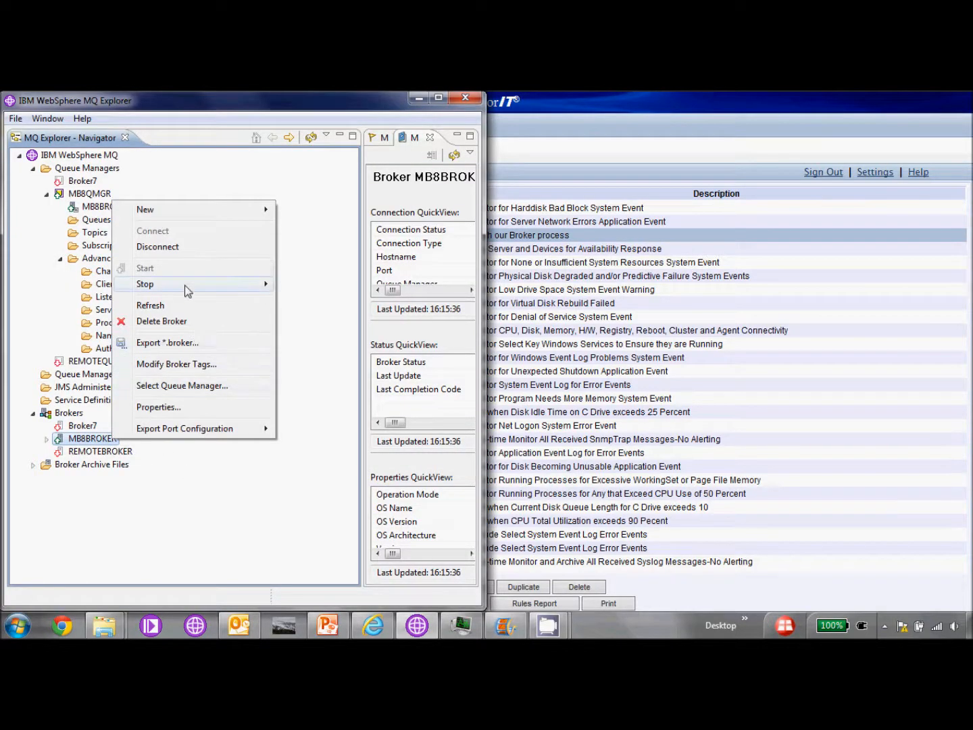
{"action": "left_click", "coordinate": [145, 283]}
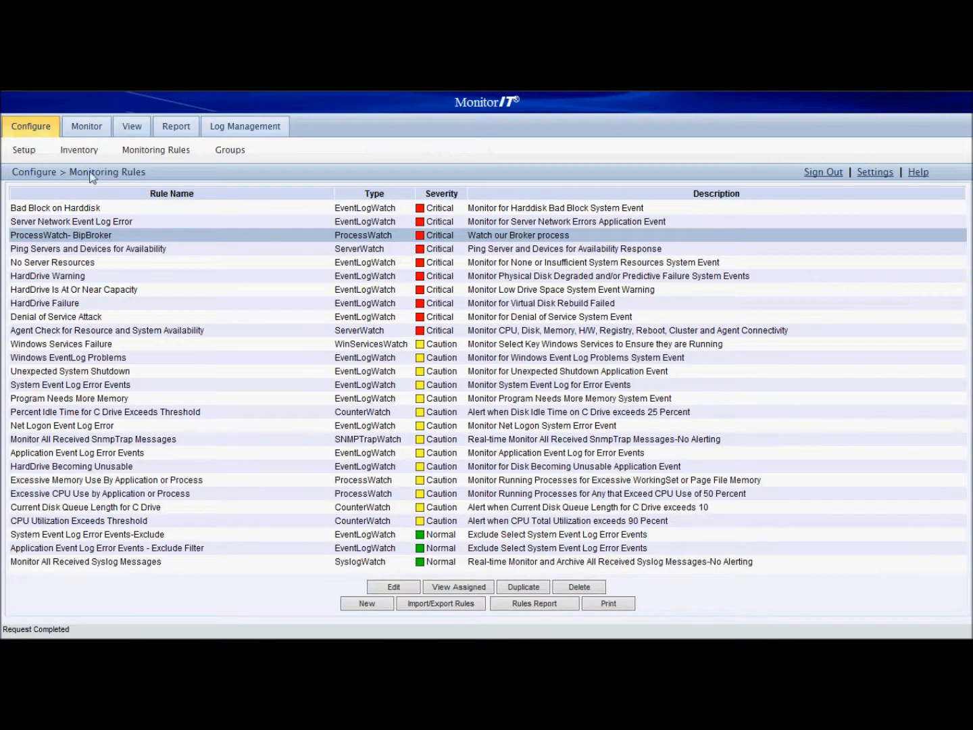
Open the Monitor dashboard showing TRANSFORM-0010 under agent-based servers
{"action": "left_click", "coordinate": [85, 127]}
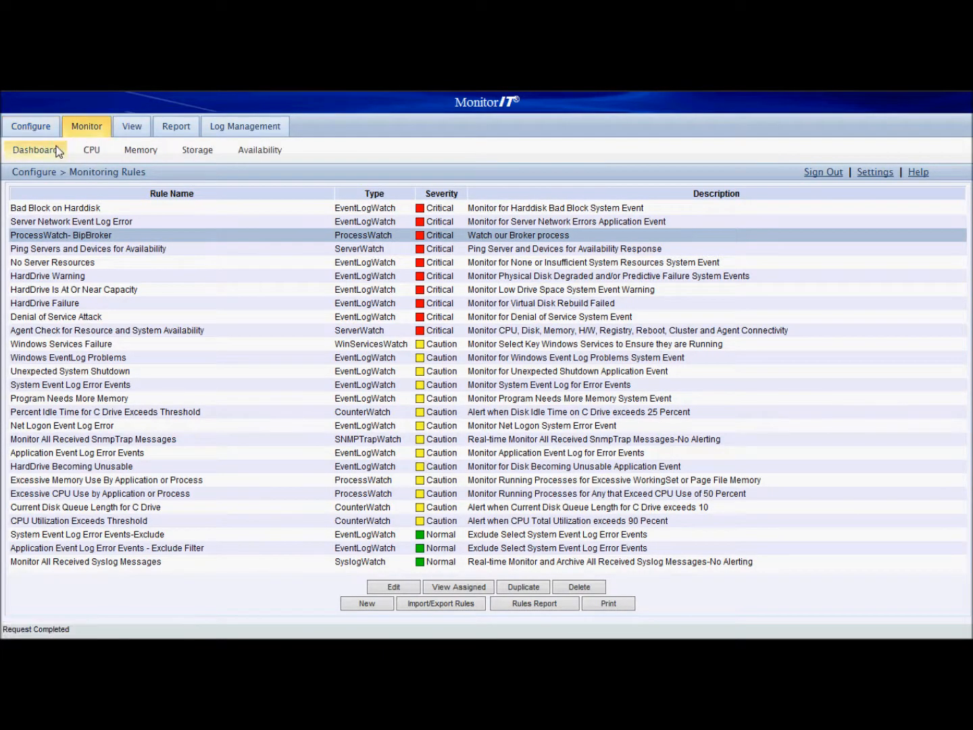
{"action": "left_click", "coordinate": [35, 150]}
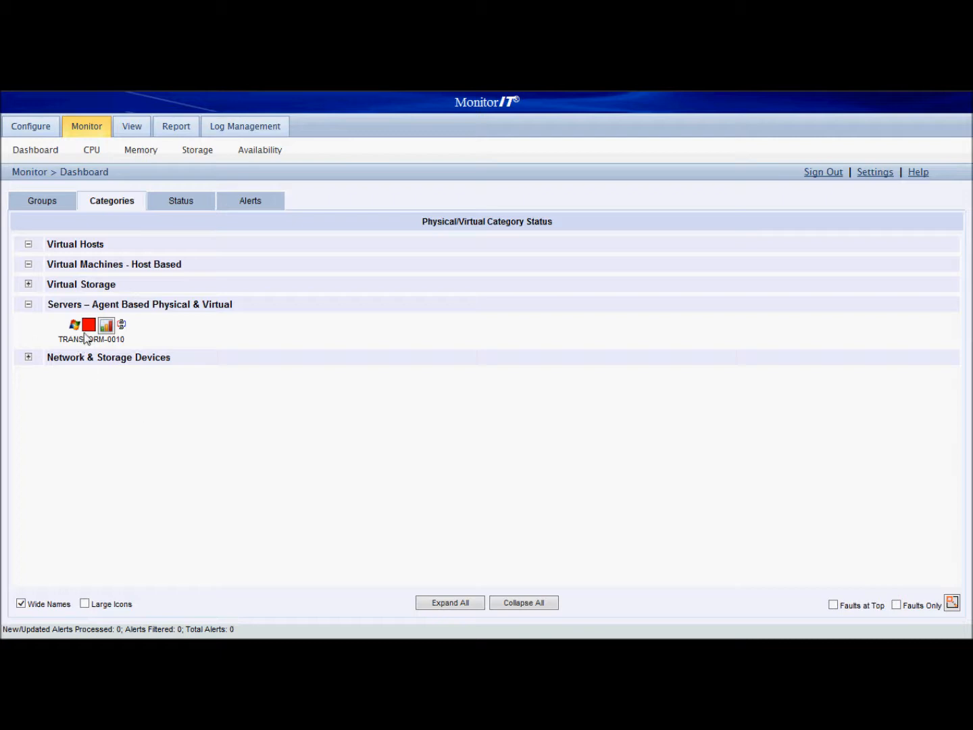
{"action": "mouse_move", "coordinate": [89, 325]}
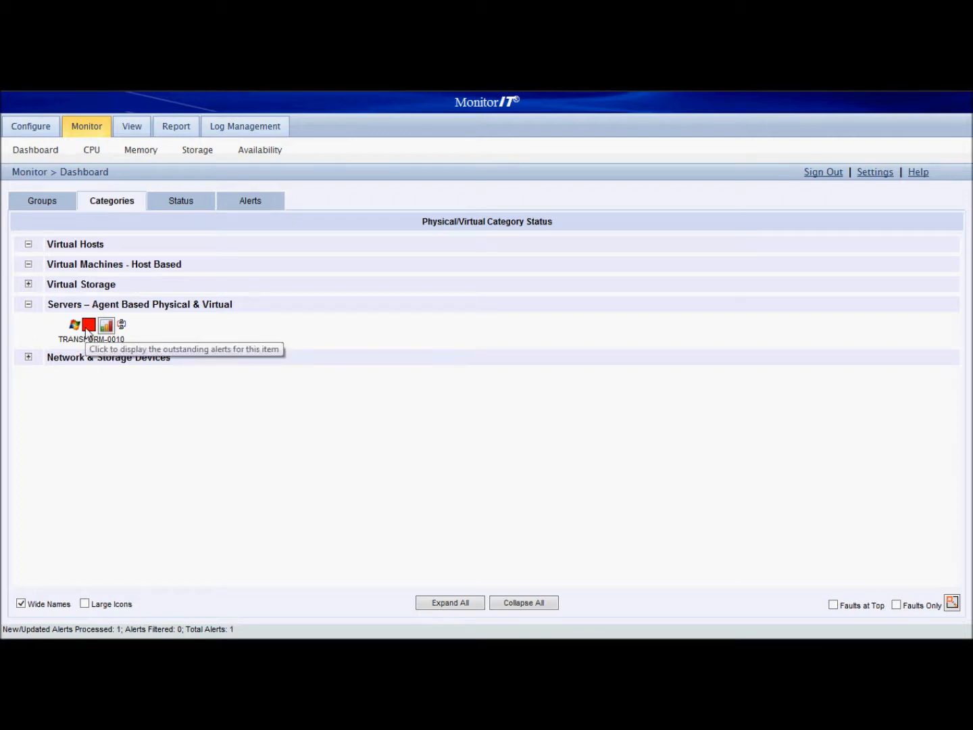
Show TRANSFORM-0010's critical bipbroker.exe ProcessWatch alert with email sent
{"action": "left_click", "coordinate": [88, 325]}
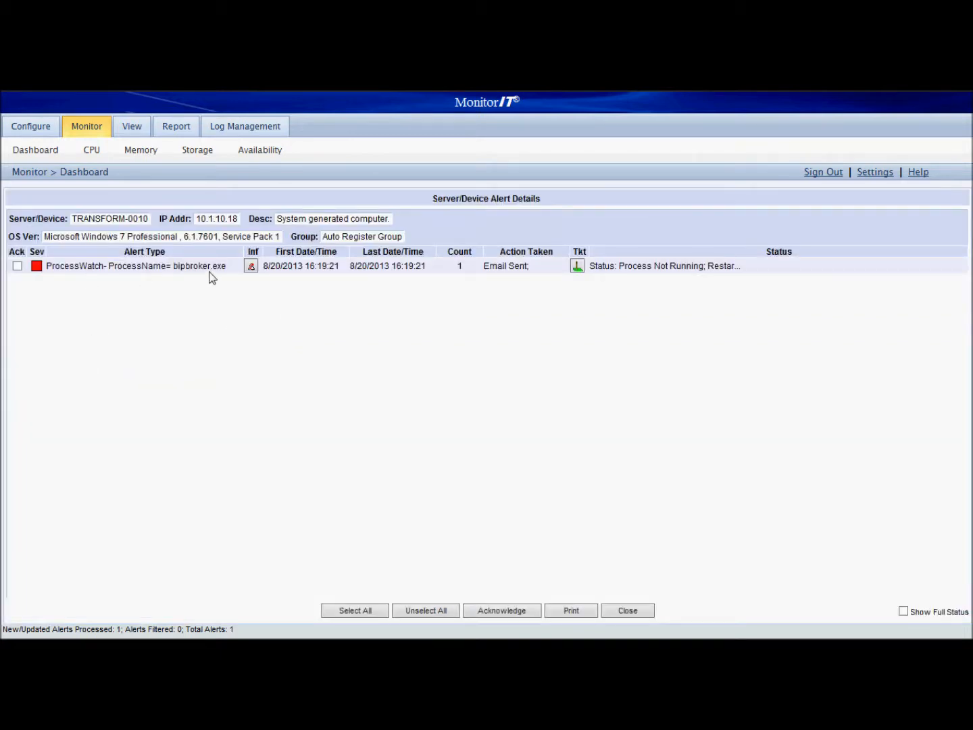
{"action": "mouse_move", "coordinate": [102, 266]}
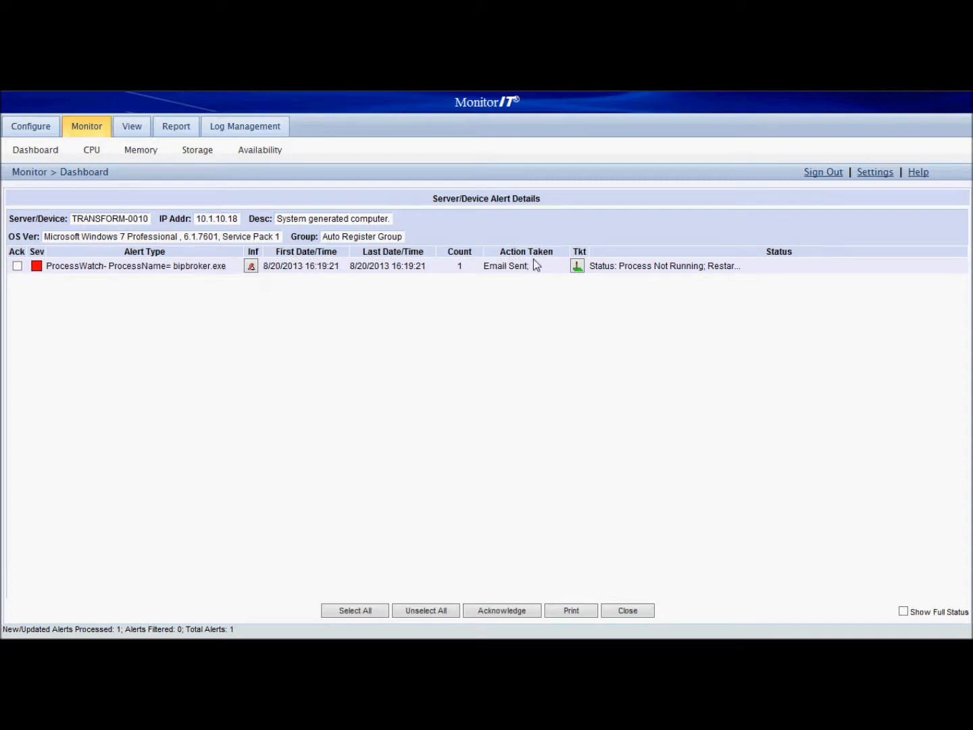
{"action": "mouse_move", "coordinate": [515, 374]}
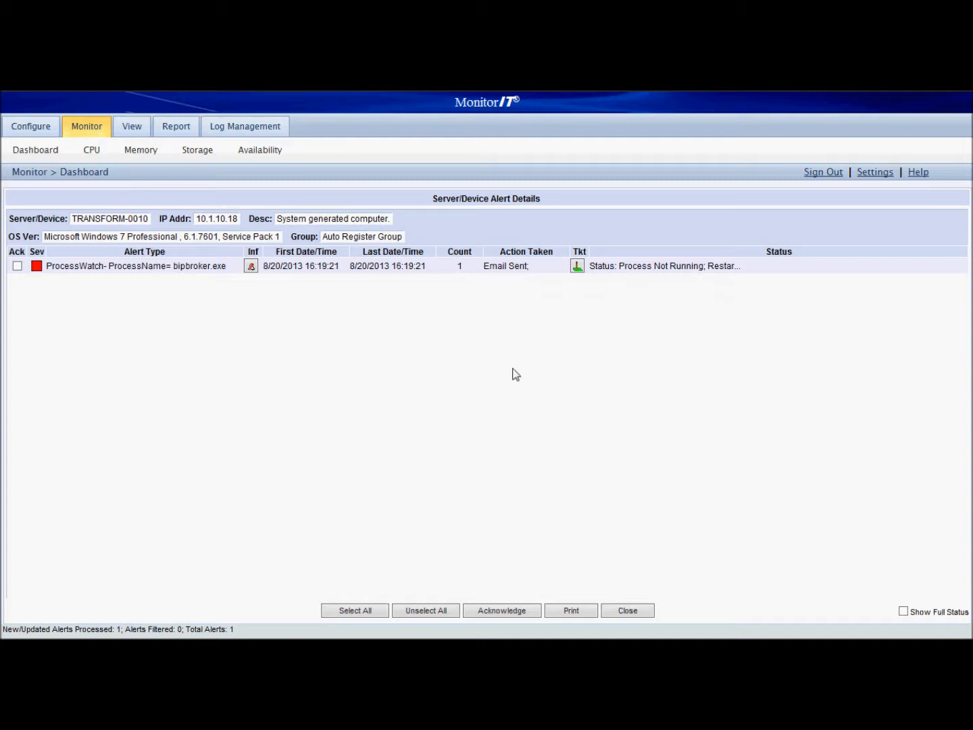
{"action": "mouse_move", "coordinate": [514, 376]}
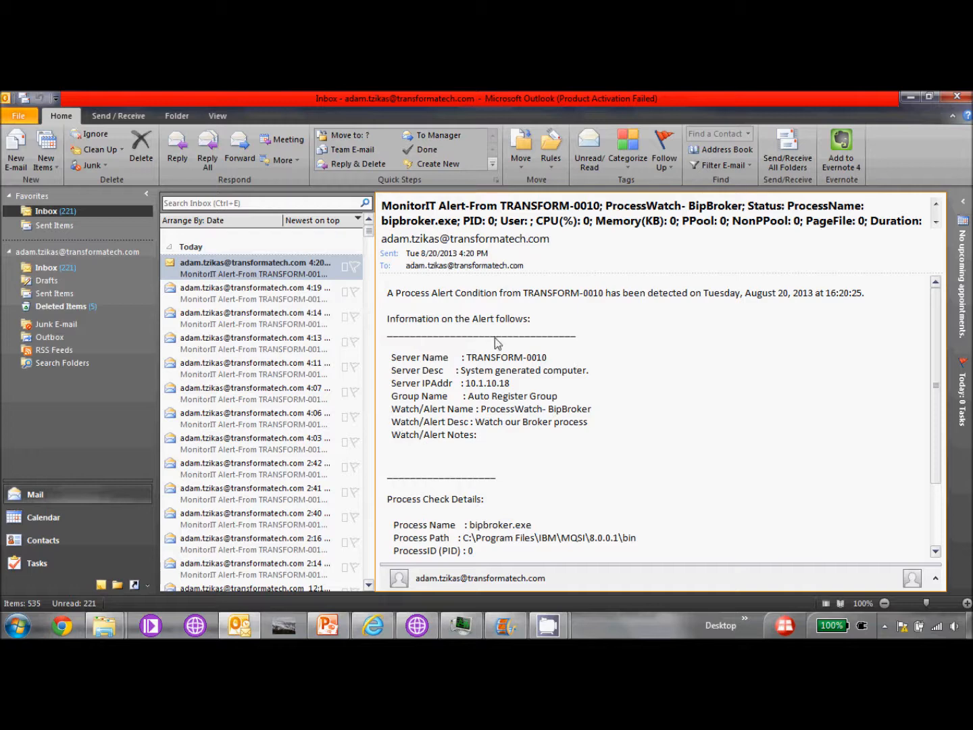
{"action": "mouse_move", "coordinate": [596, 370]}
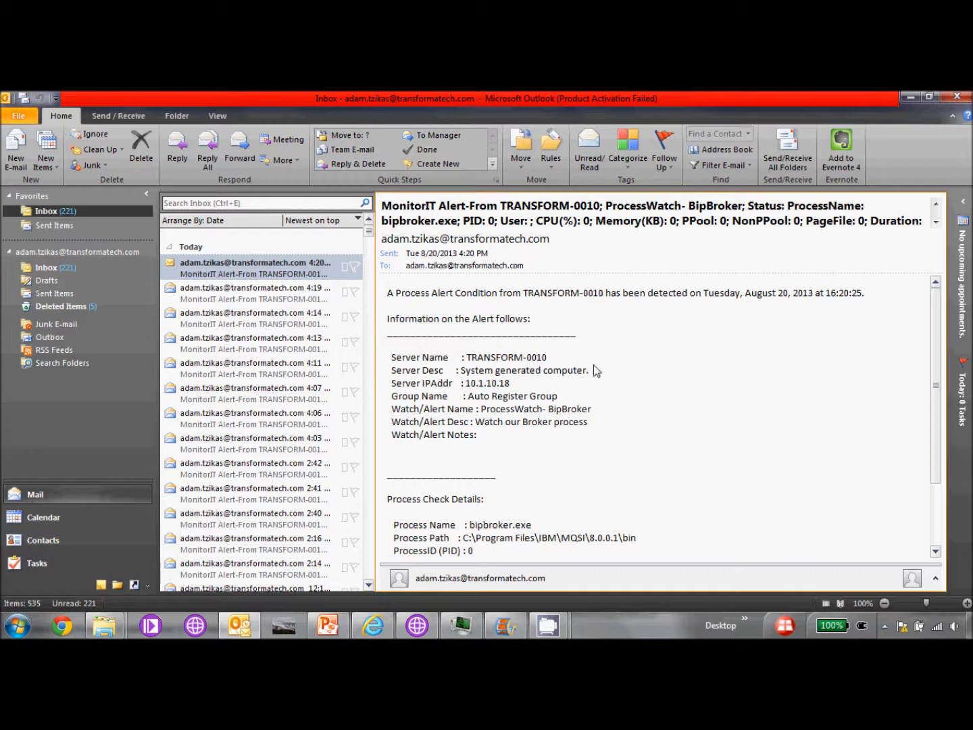
{"action": "mouse_move", "coordinate": [521, 390]}
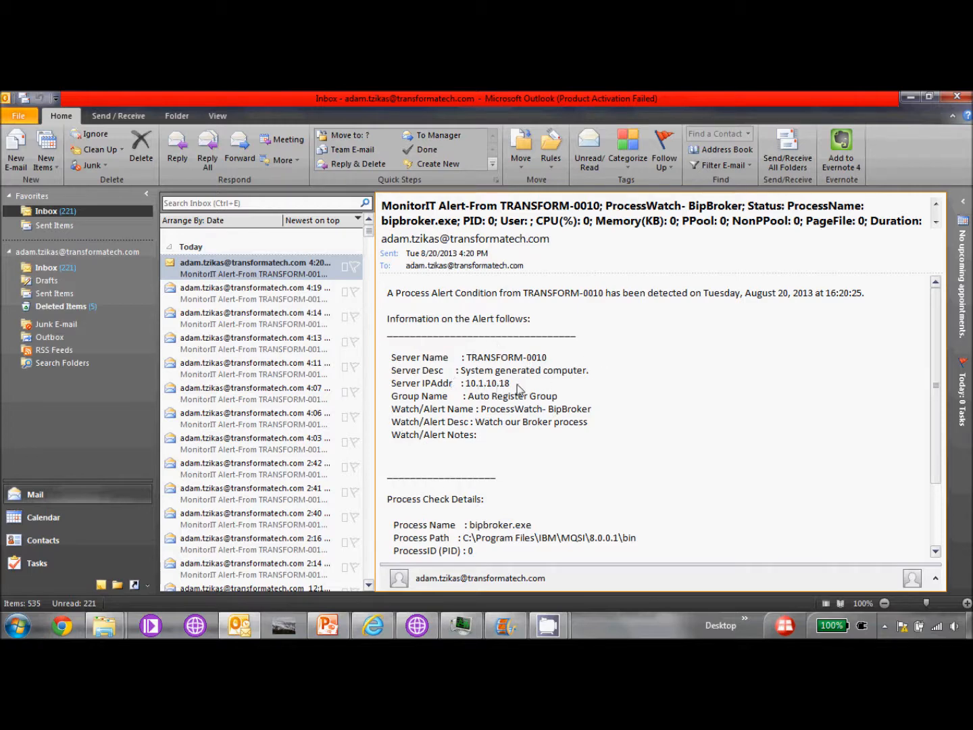
{"action": "mouse_move", "coordinate": [529, 424]}
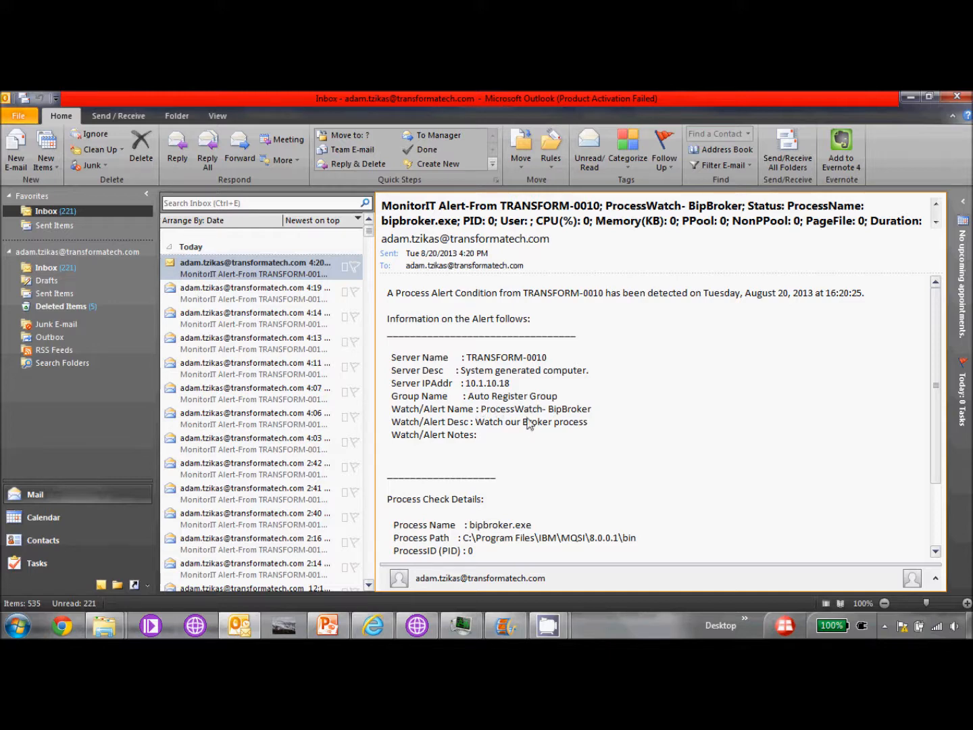
Scroll the TRANSFORM-0010 alert email to its Process Check Details for bipbroker.exe
{"action": "scroll", "scroll_direction": "down", "scroll_amount": 3}
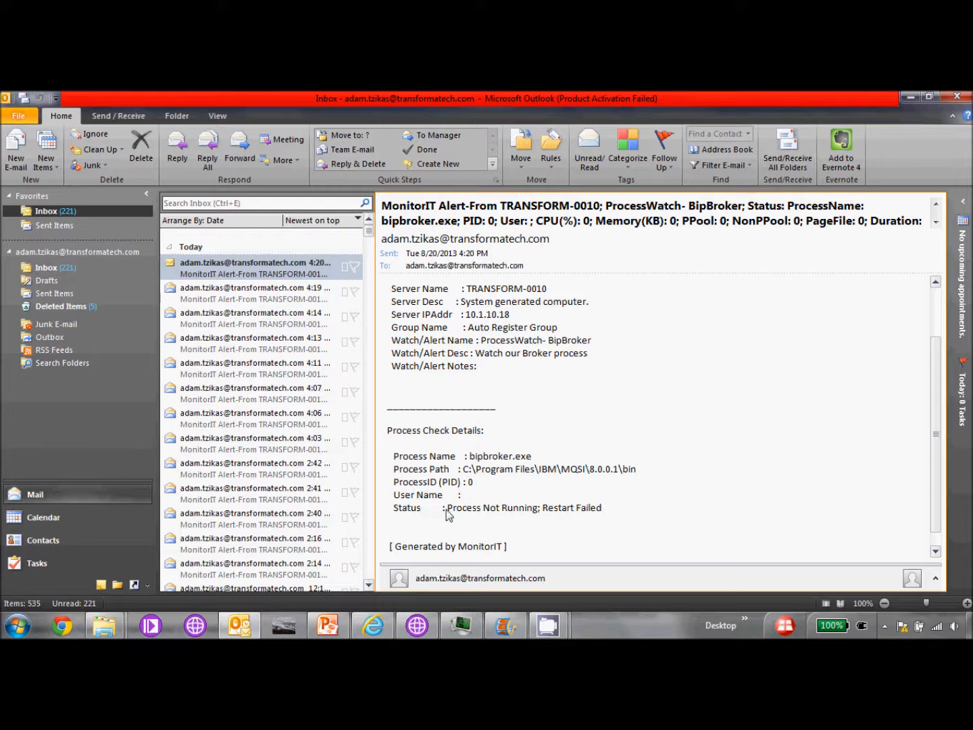
{"action": "mouse_move", "coordinate": [569, 514]}
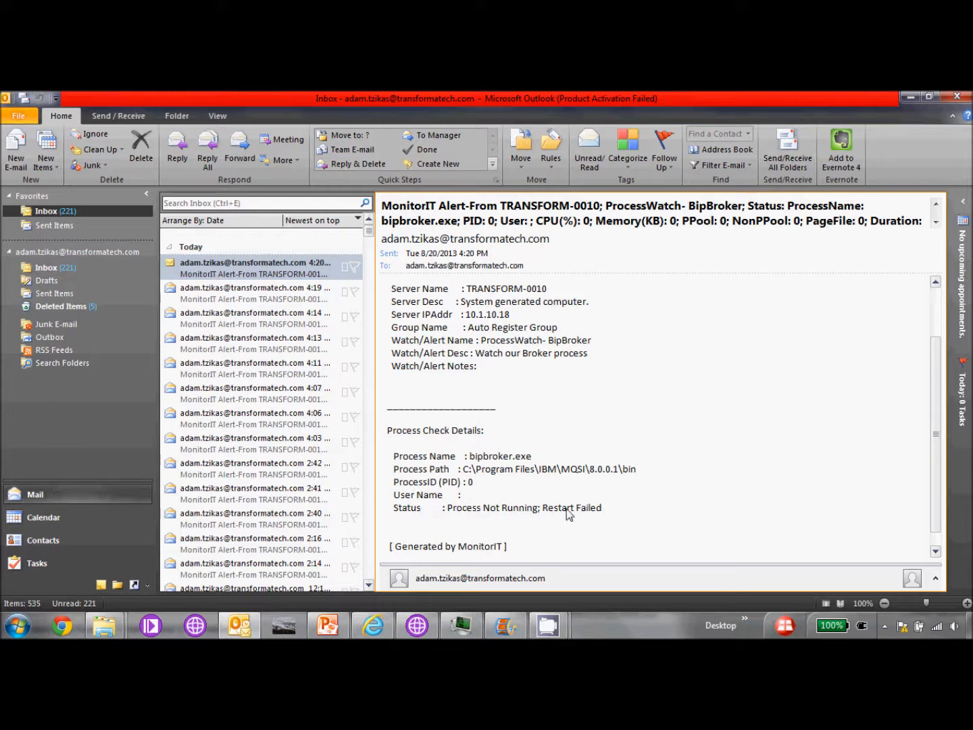
{"action": "mouse_move", "coordinate": [585, 526]}
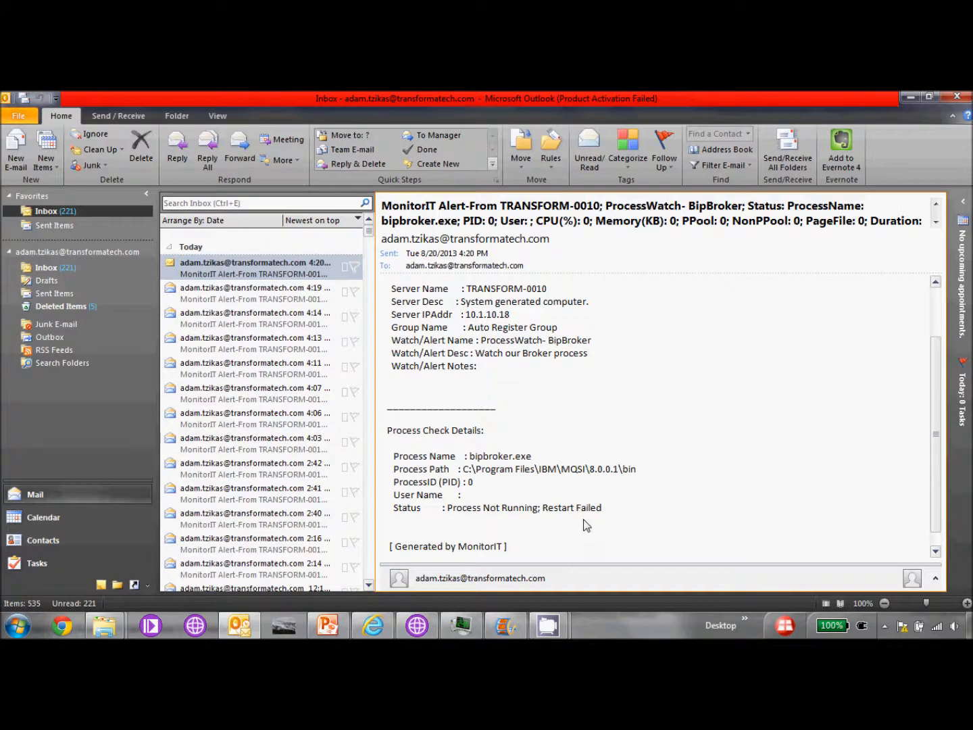